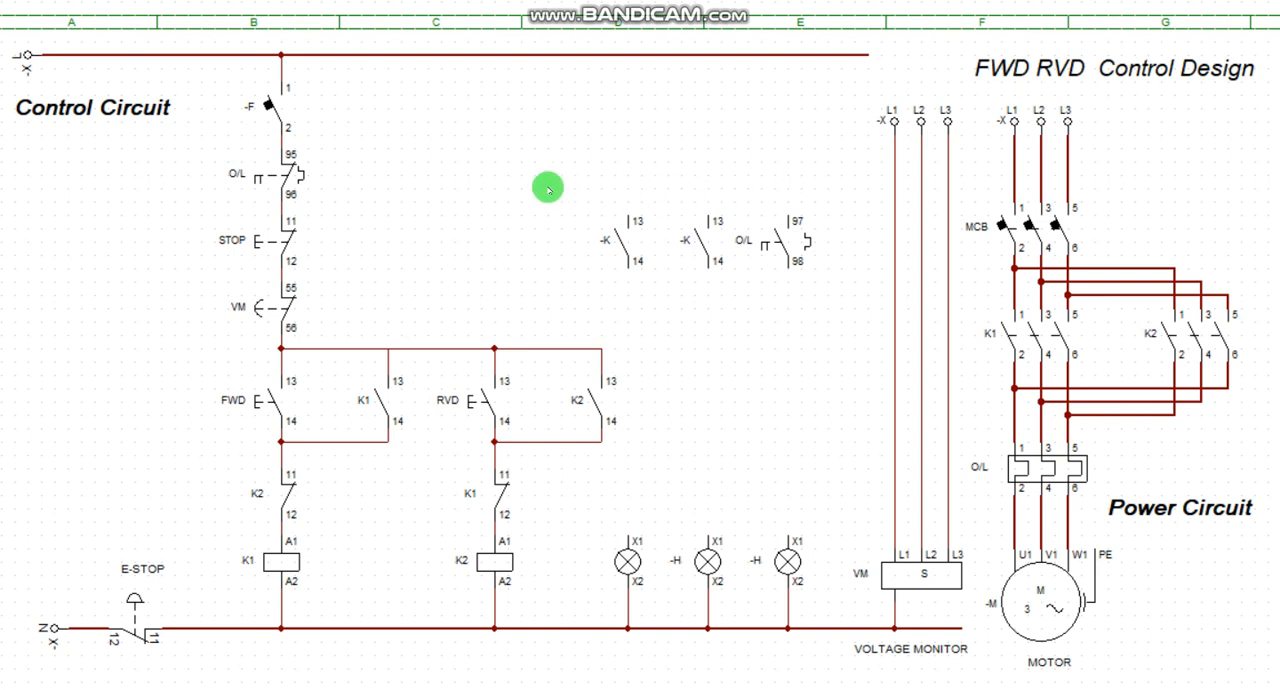
mouse_move(510, 228)
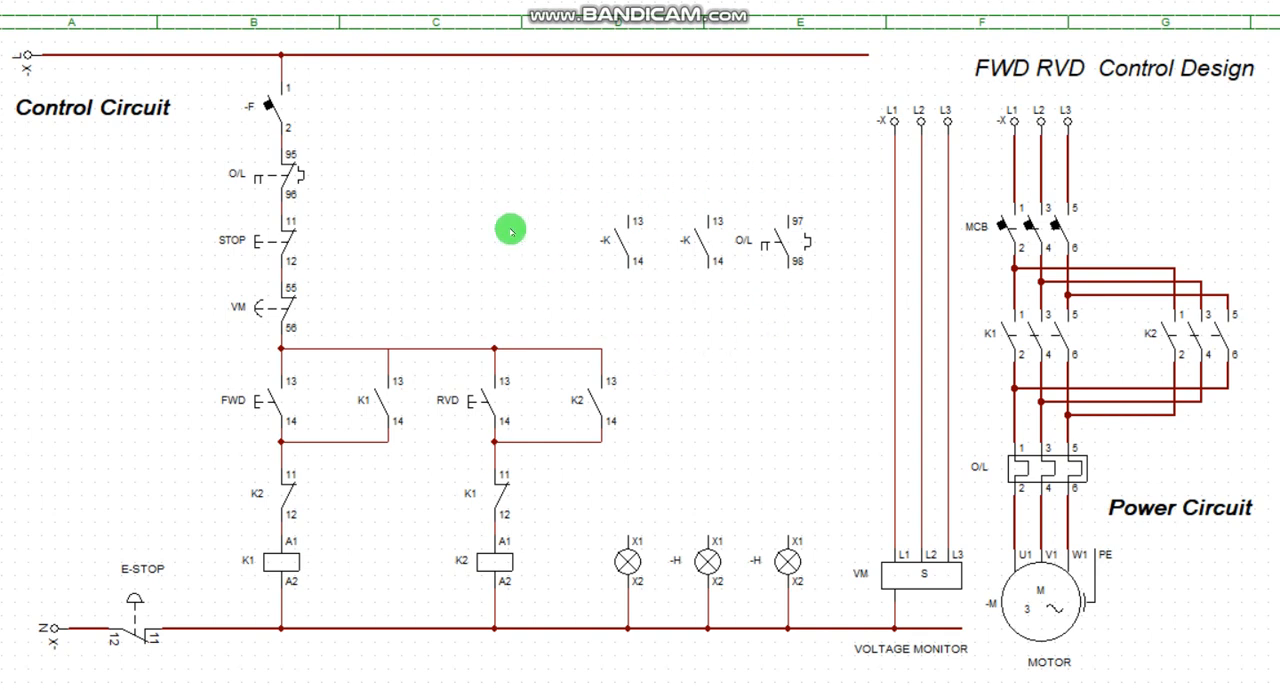
mouse_move(340, 170)
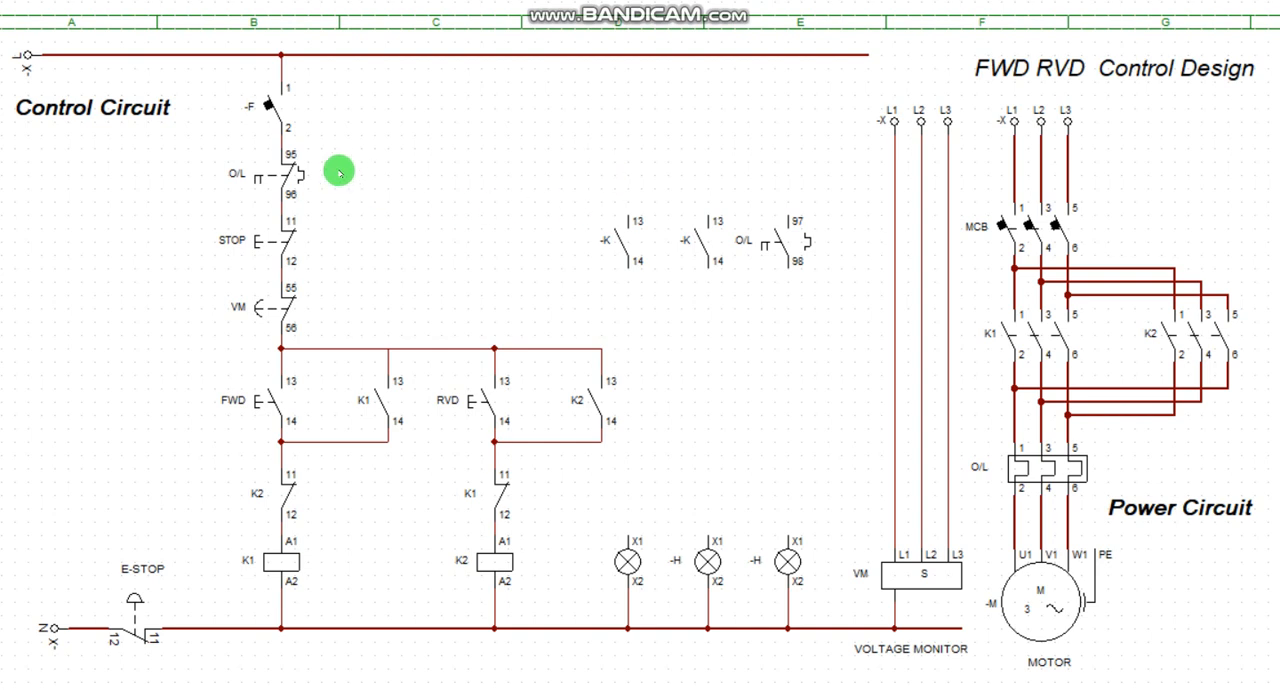
mouse_move(706, 504)
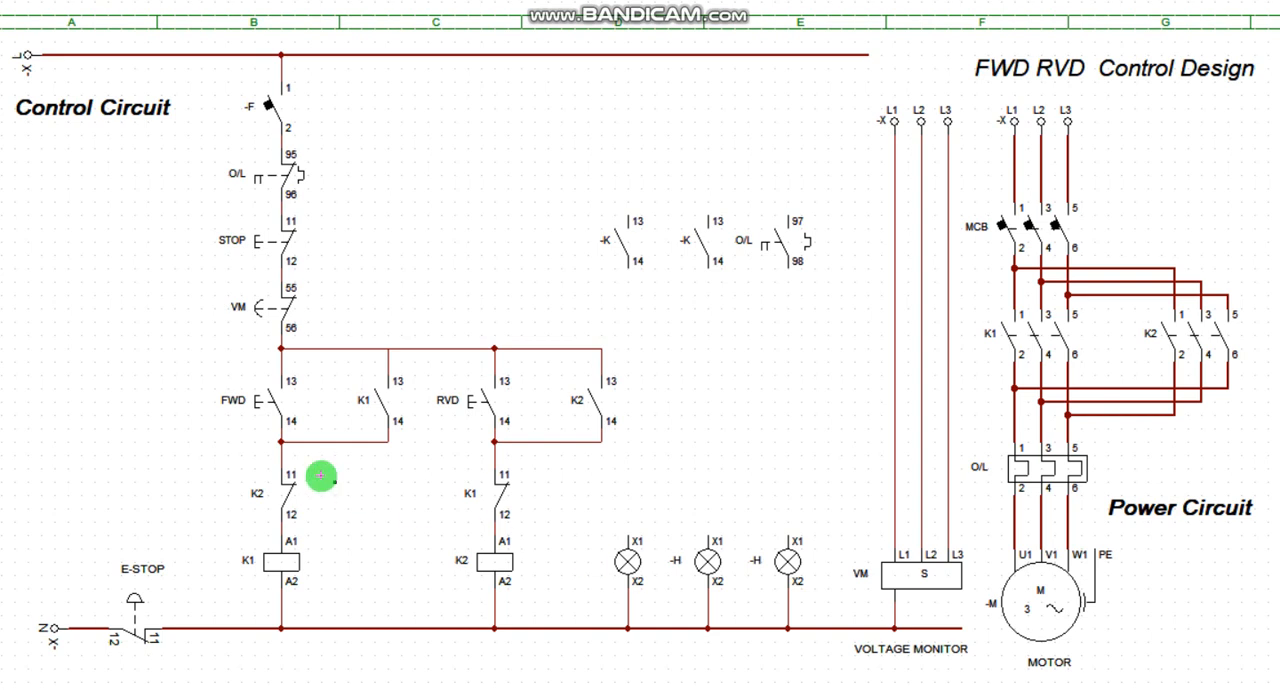
mouse_move(348, 456)
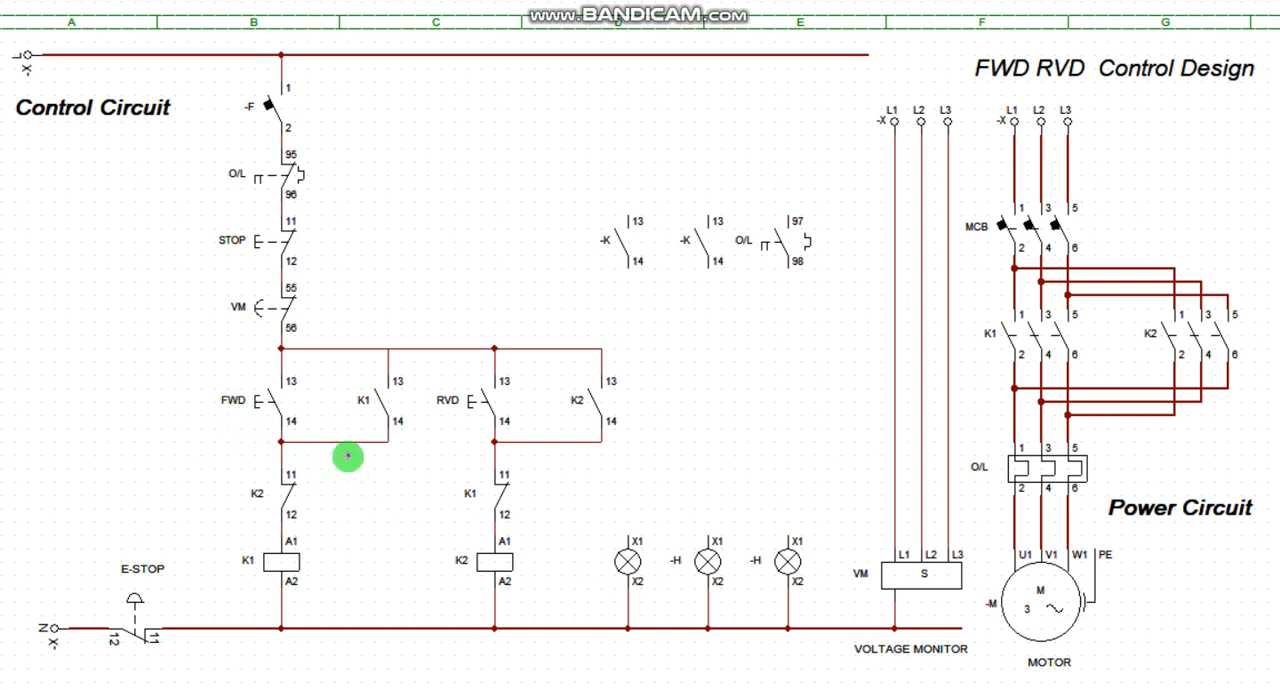
mouse_move(348, 482)
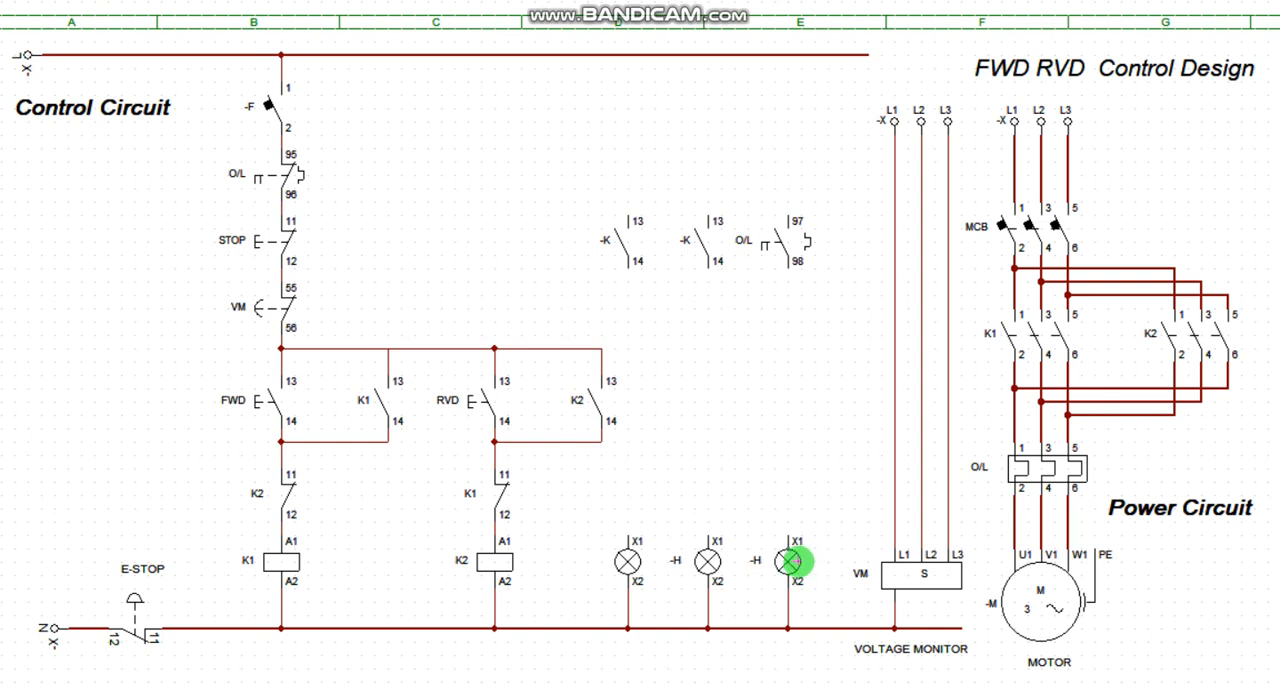
mouse_move(636, 64)
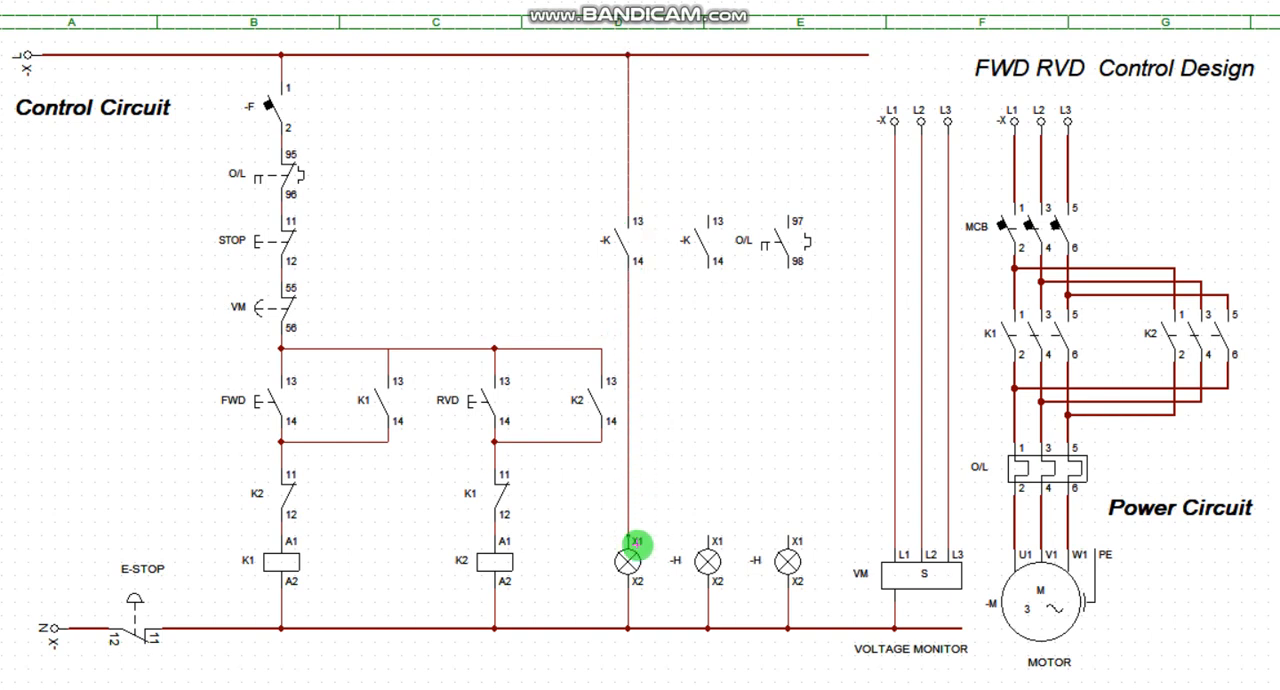
mouse_move(710, 198)
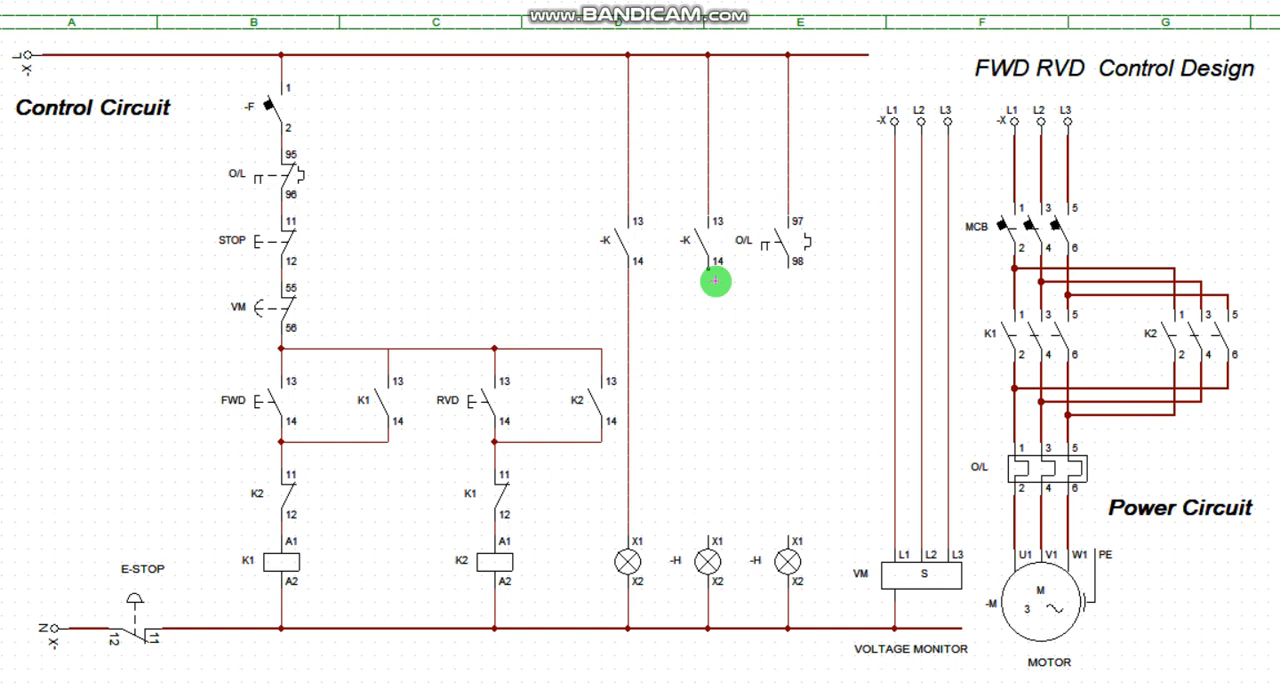
mouse_move(796, 300)
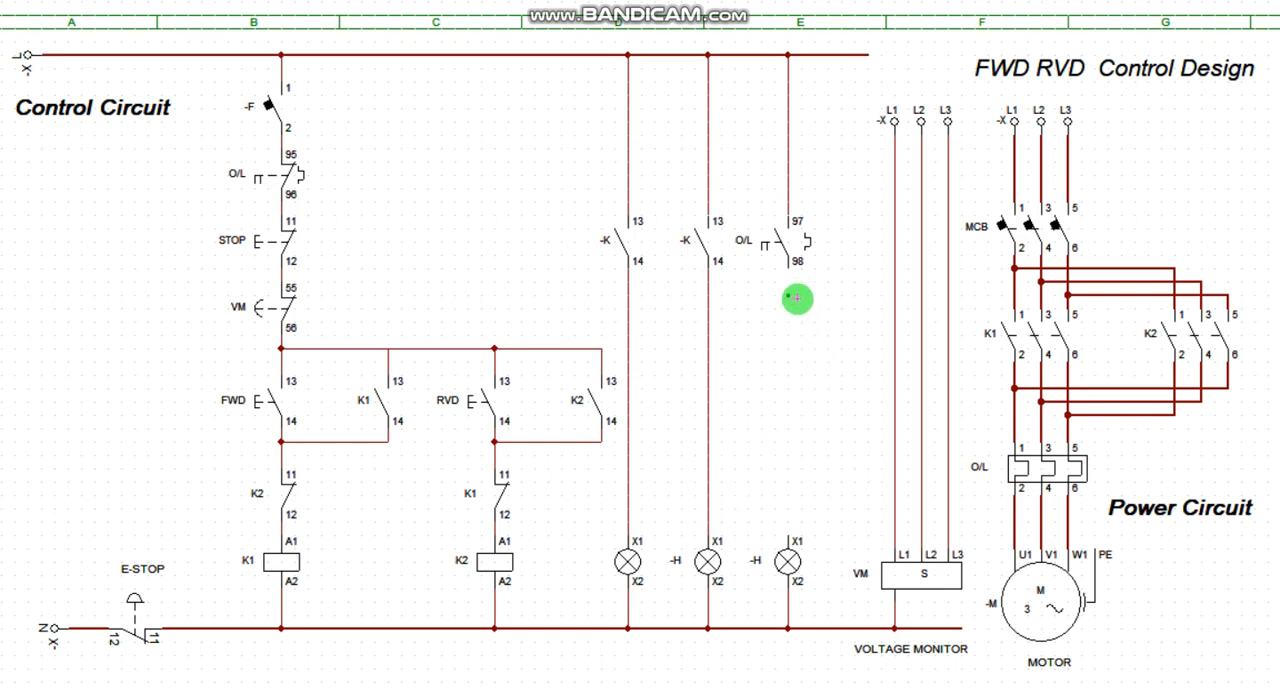
mouse_move(790, 522)
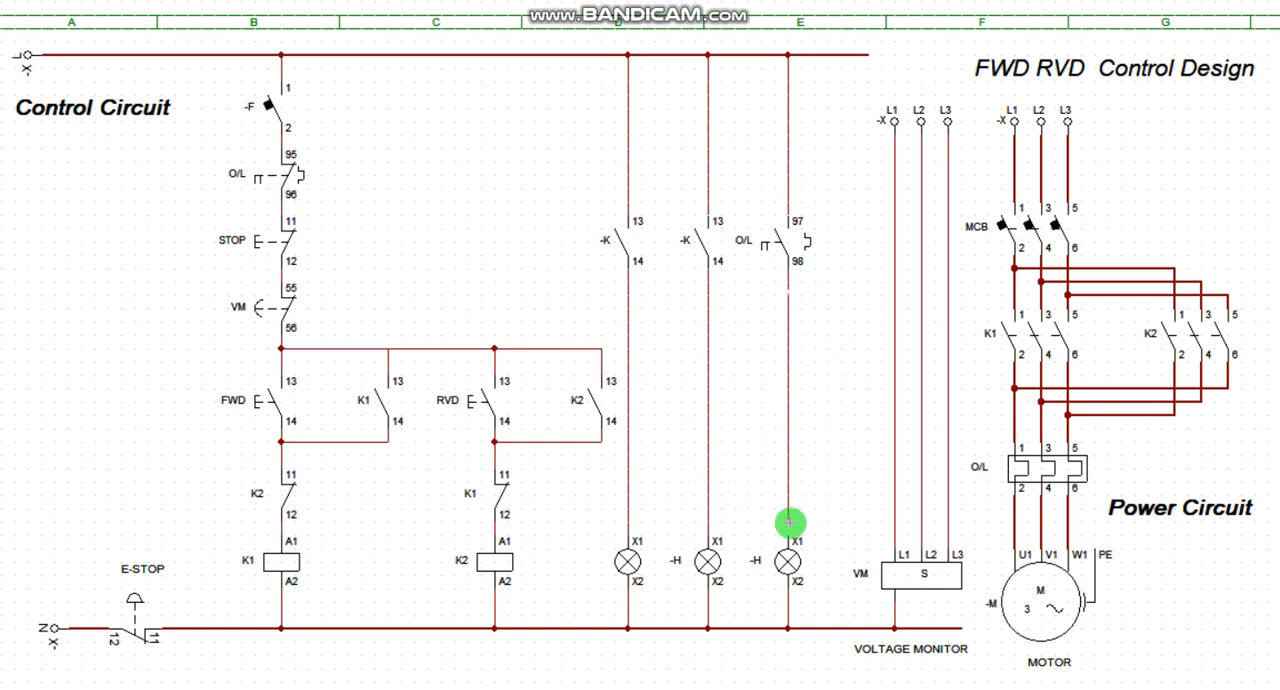
mouse_move(788, 484)
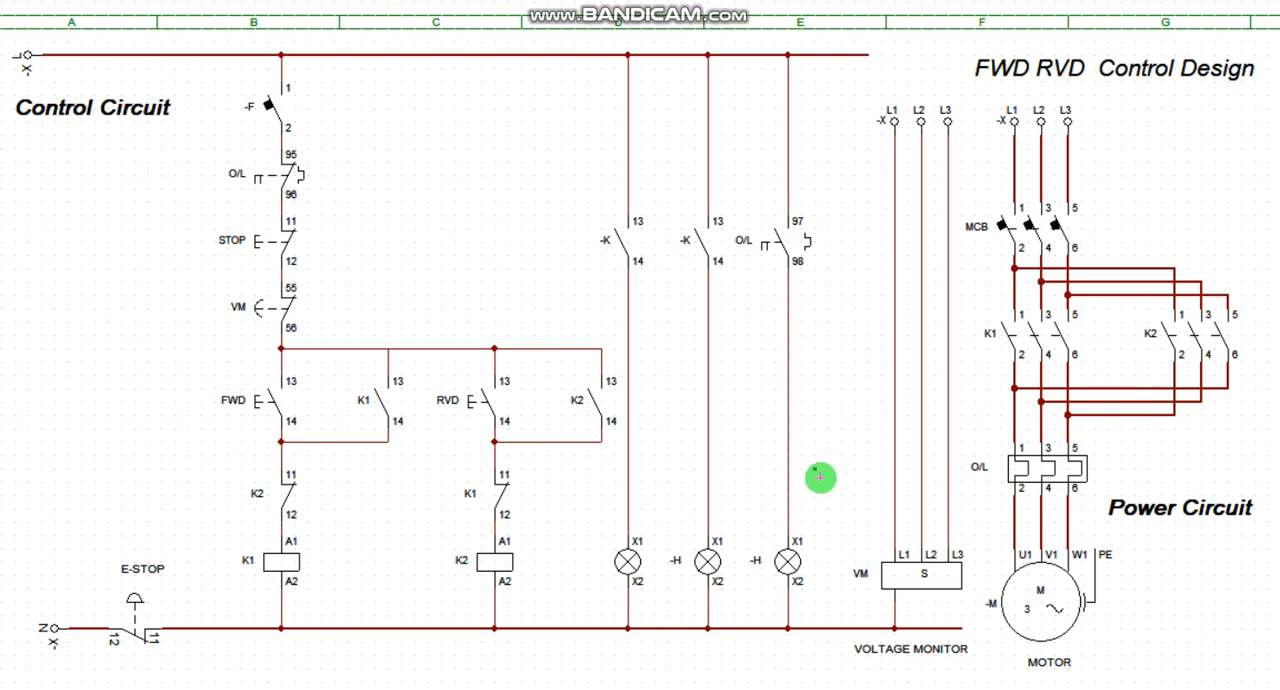
mouse_move(796, 232)
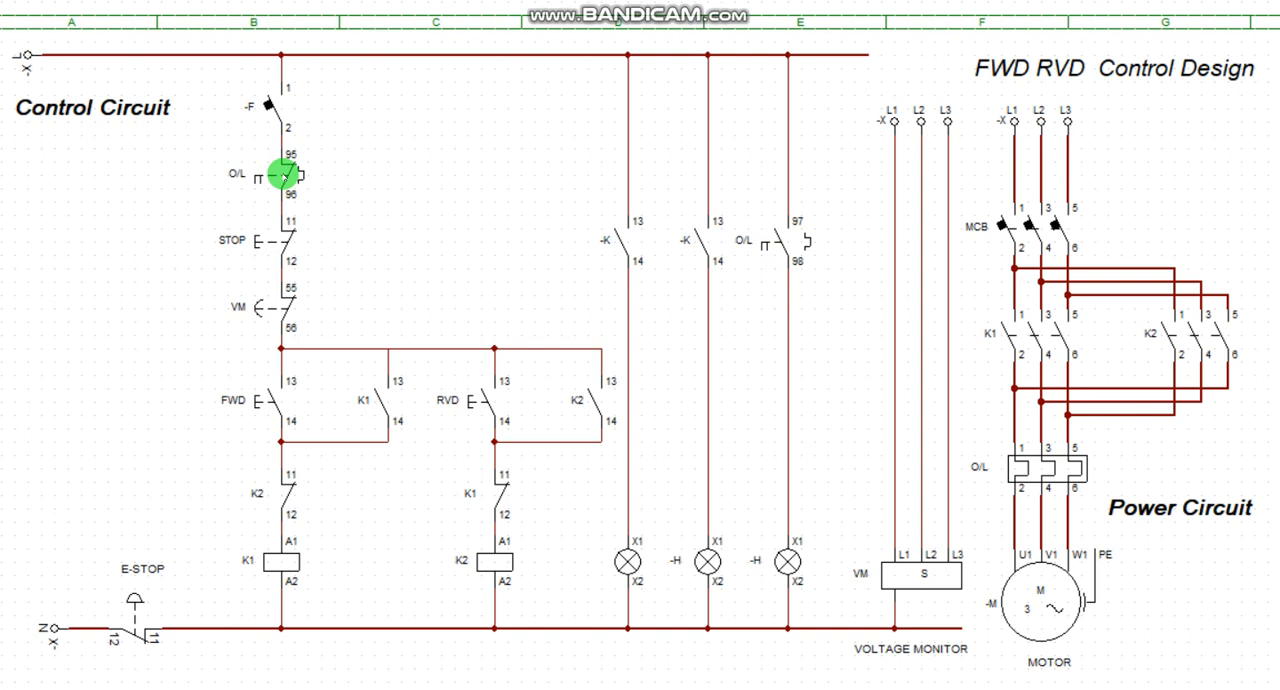
mouse_move(784, 236)
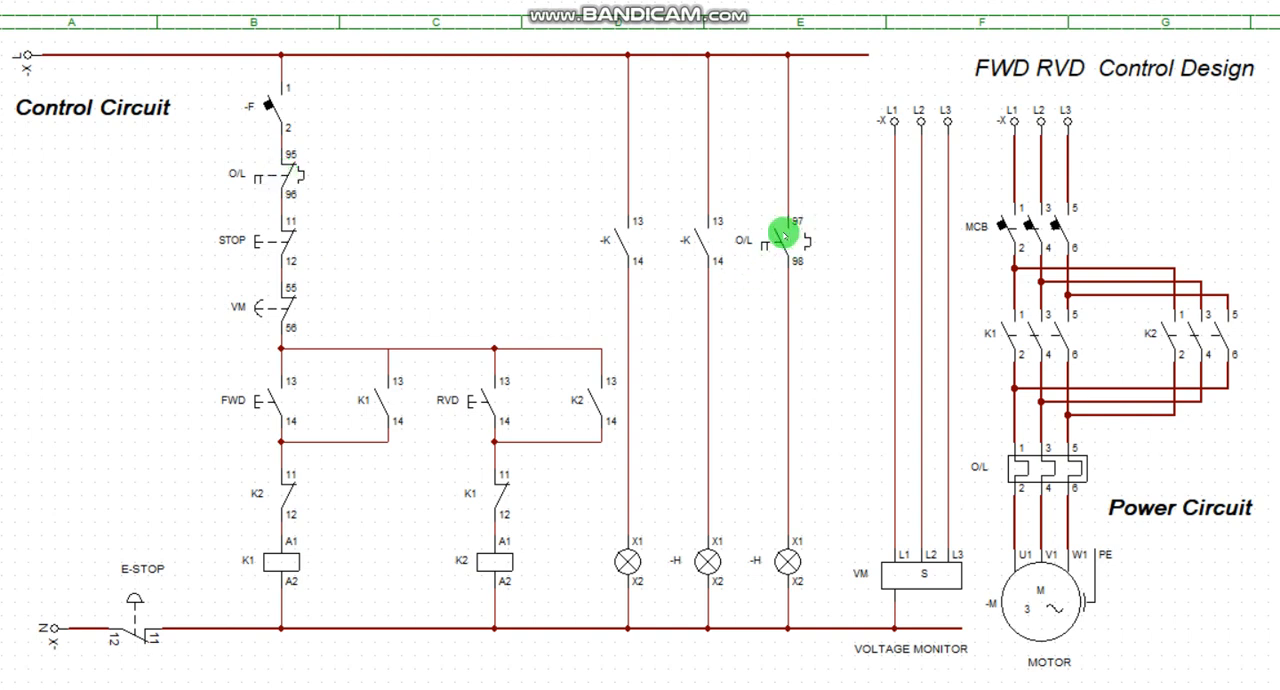
mouse_move(1004, 488)
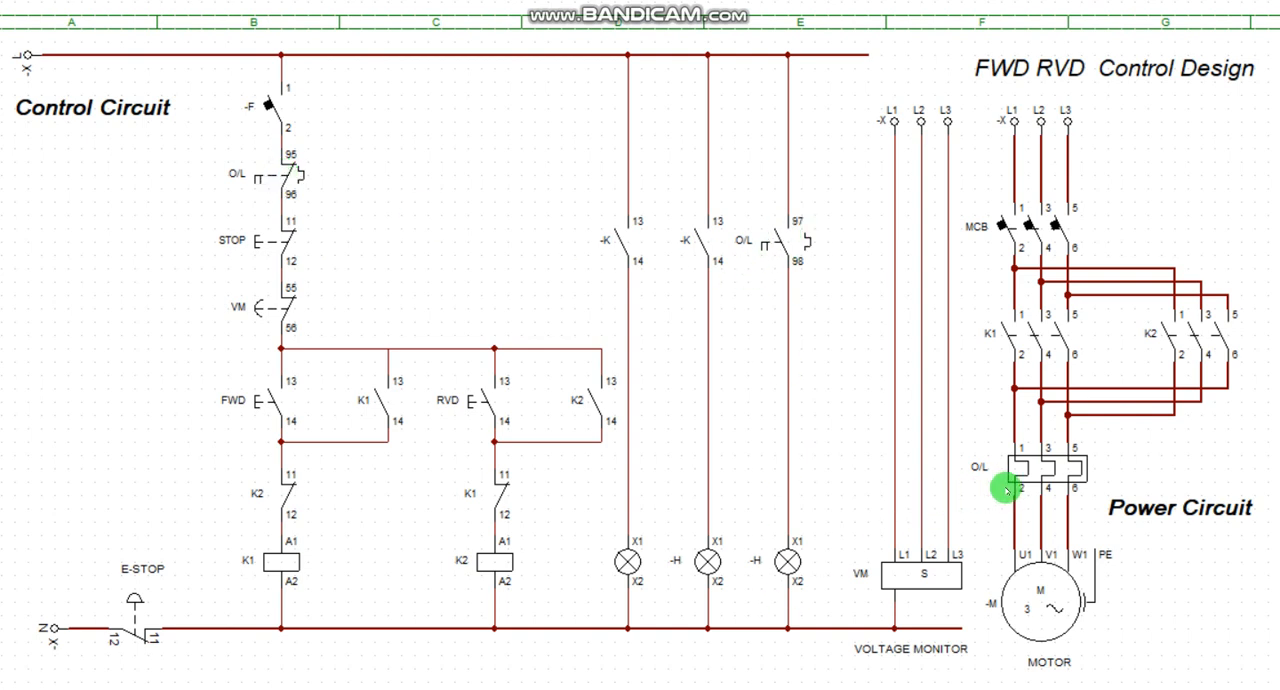
mouse_move(1040, 464)
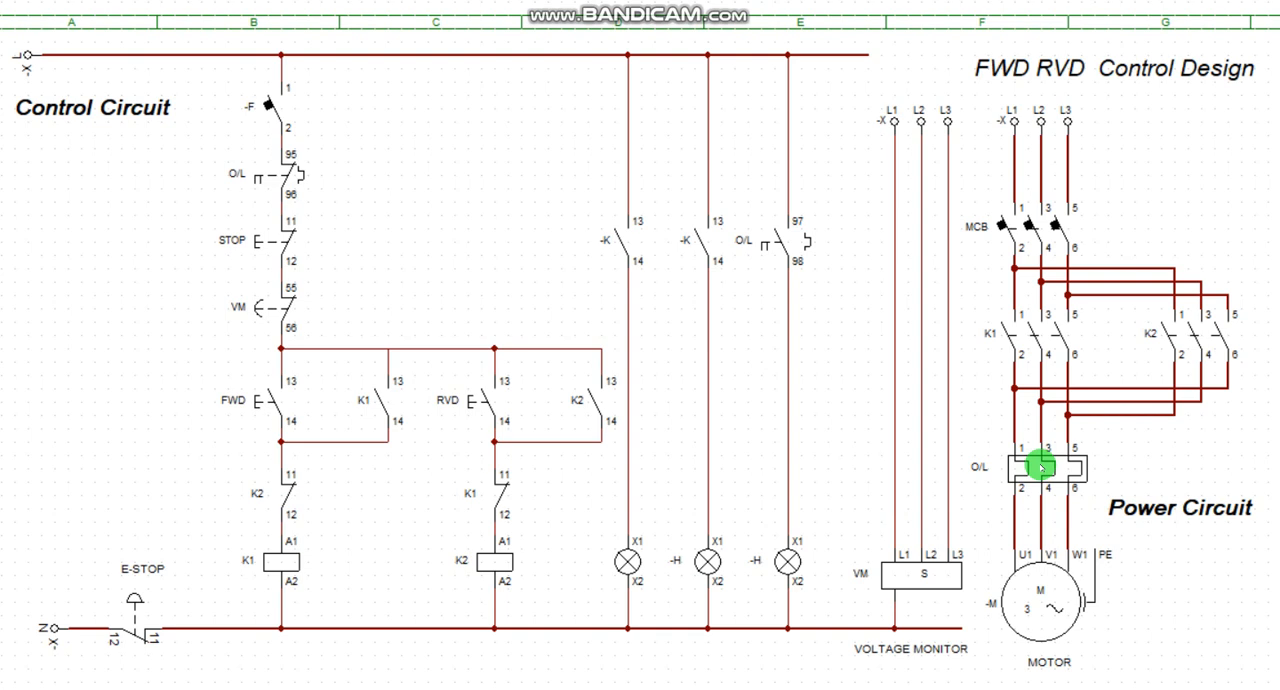
mouse_move(468, 126)
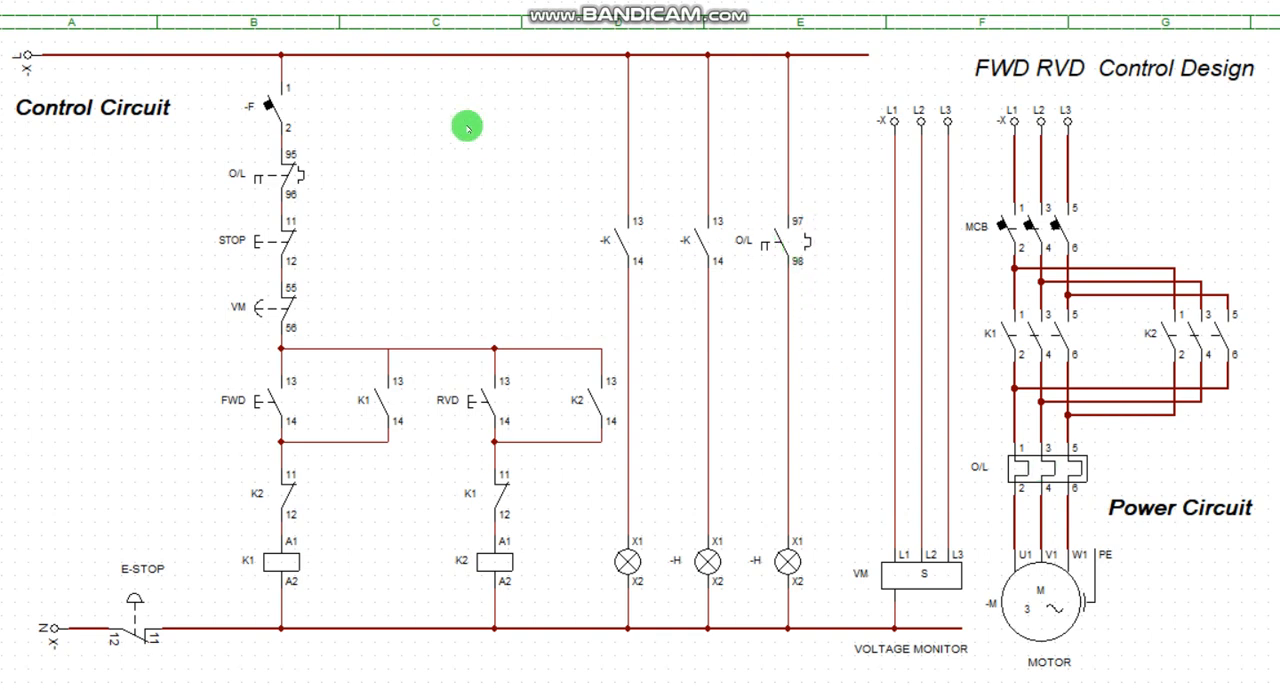
mouse_move(330, 508)
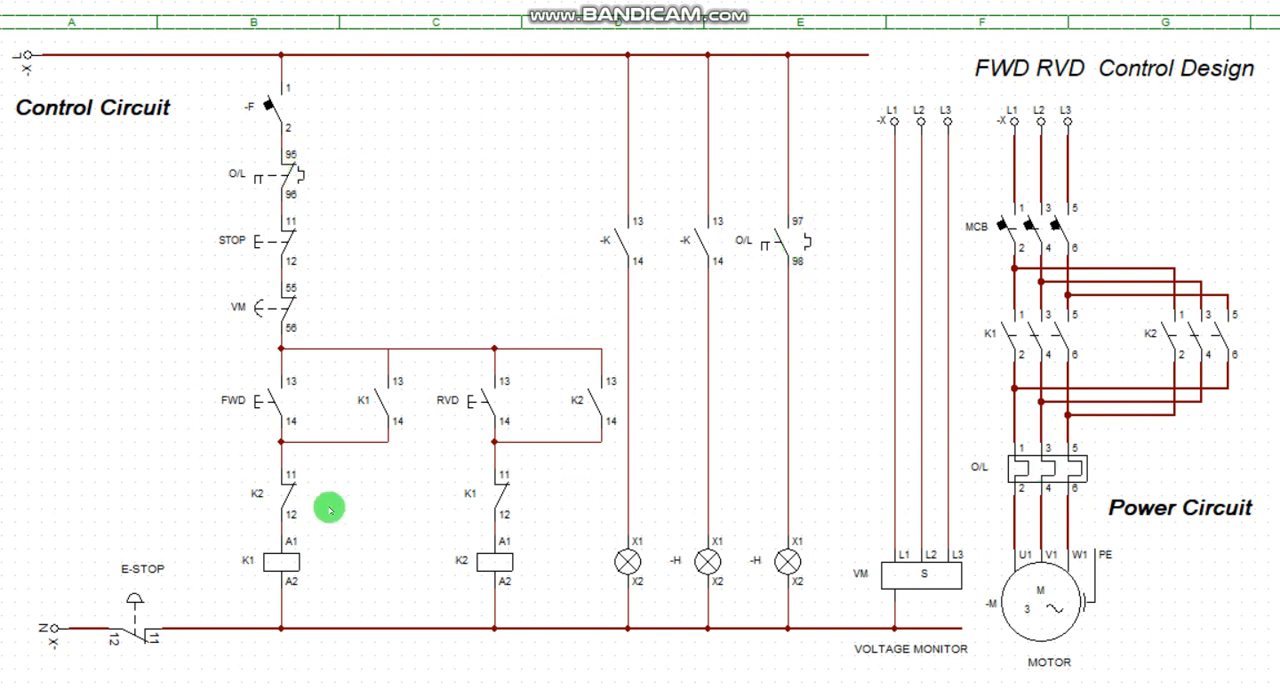
mouse_move(288, 438)
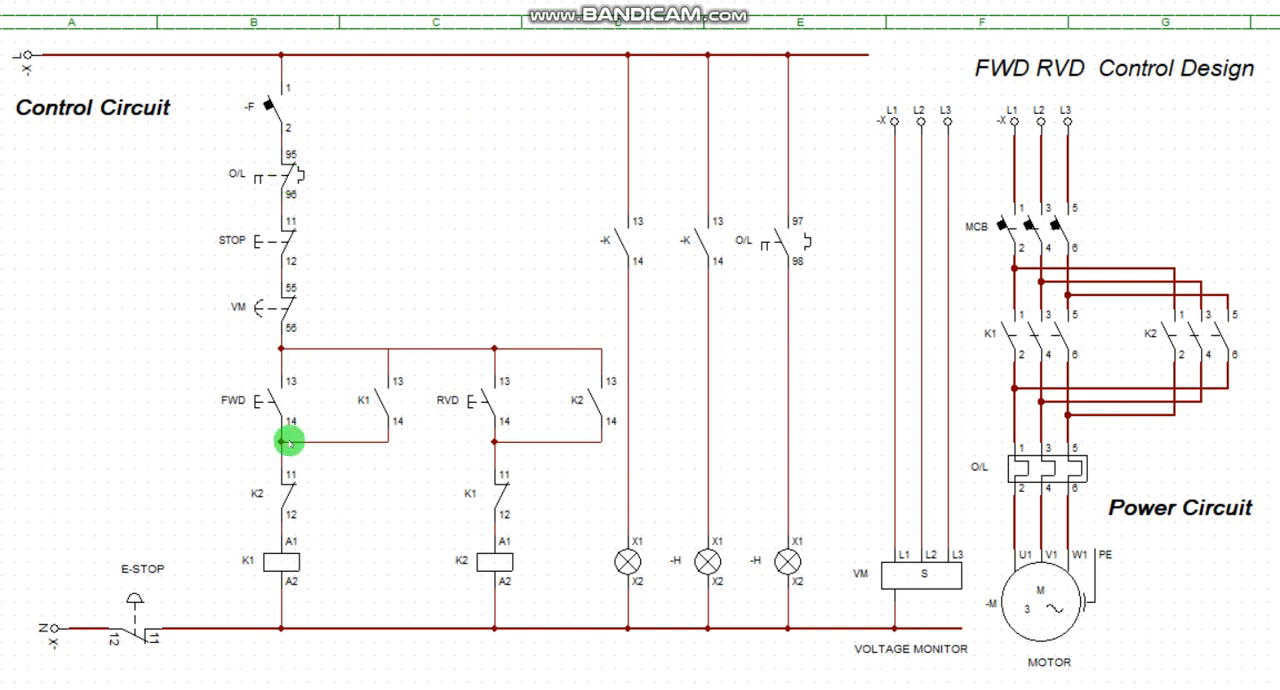
mouse_move(298, 64)
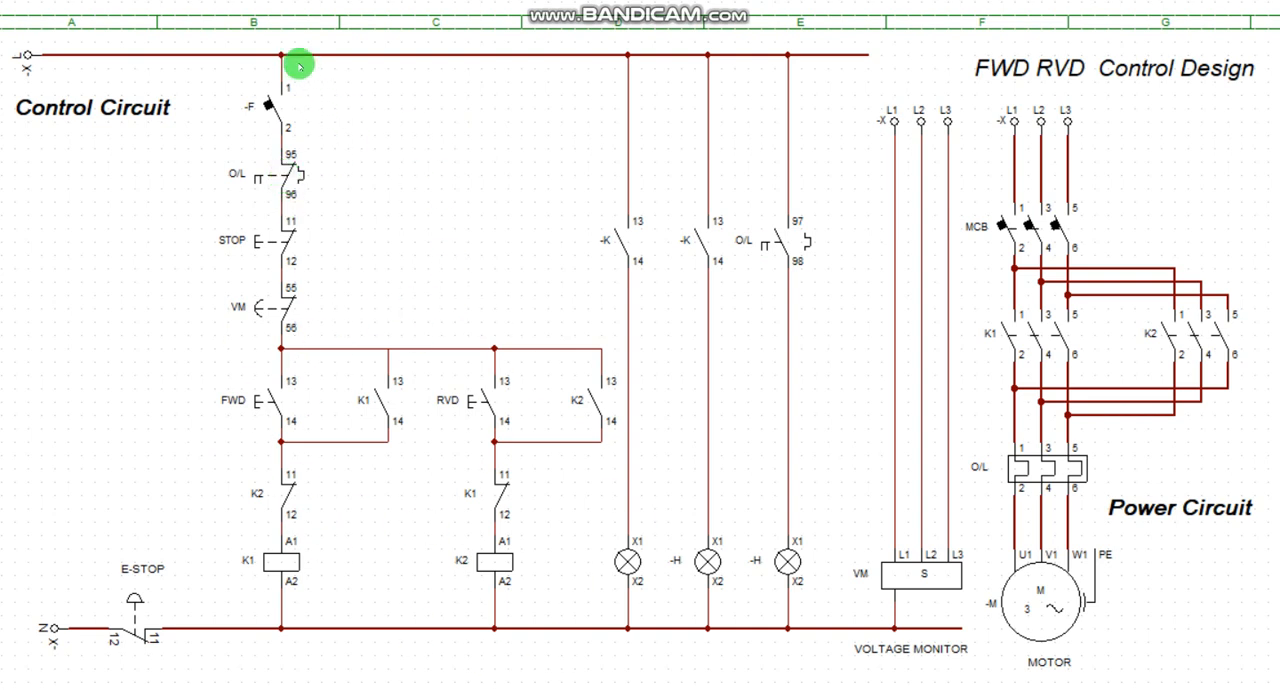
mouse_move(796, 246)
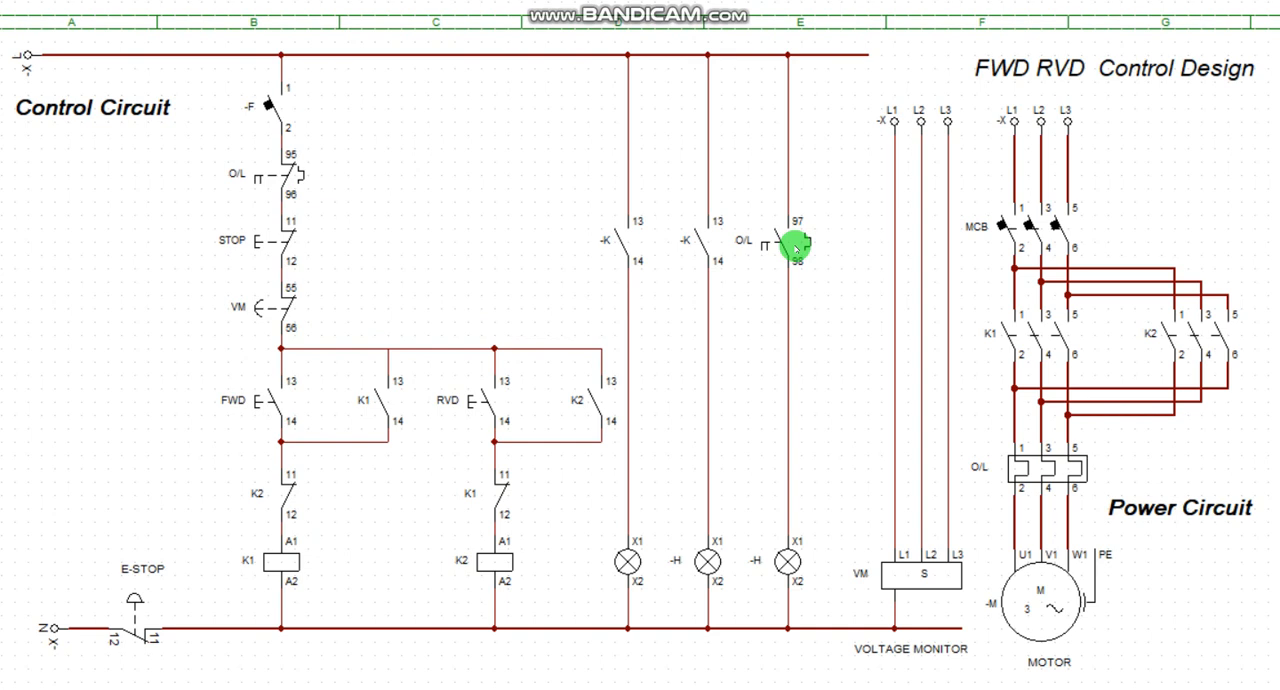
mouse_move(768, 60)
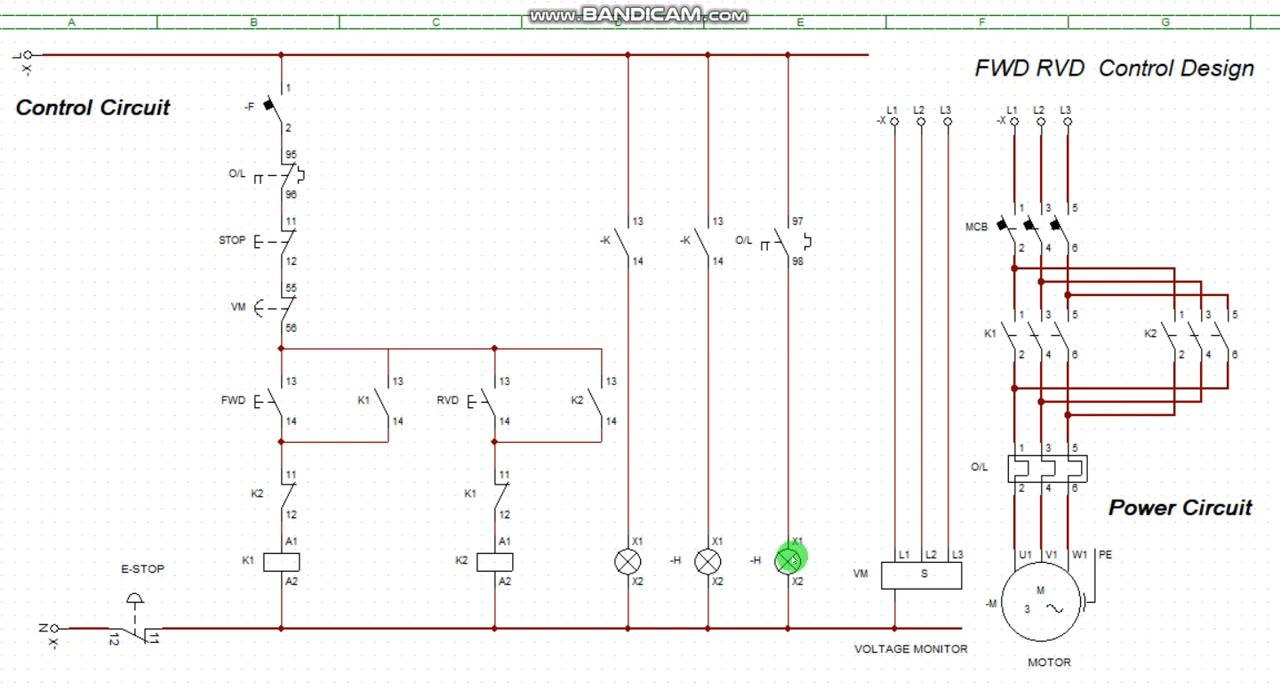
mouse_move(500, 474)
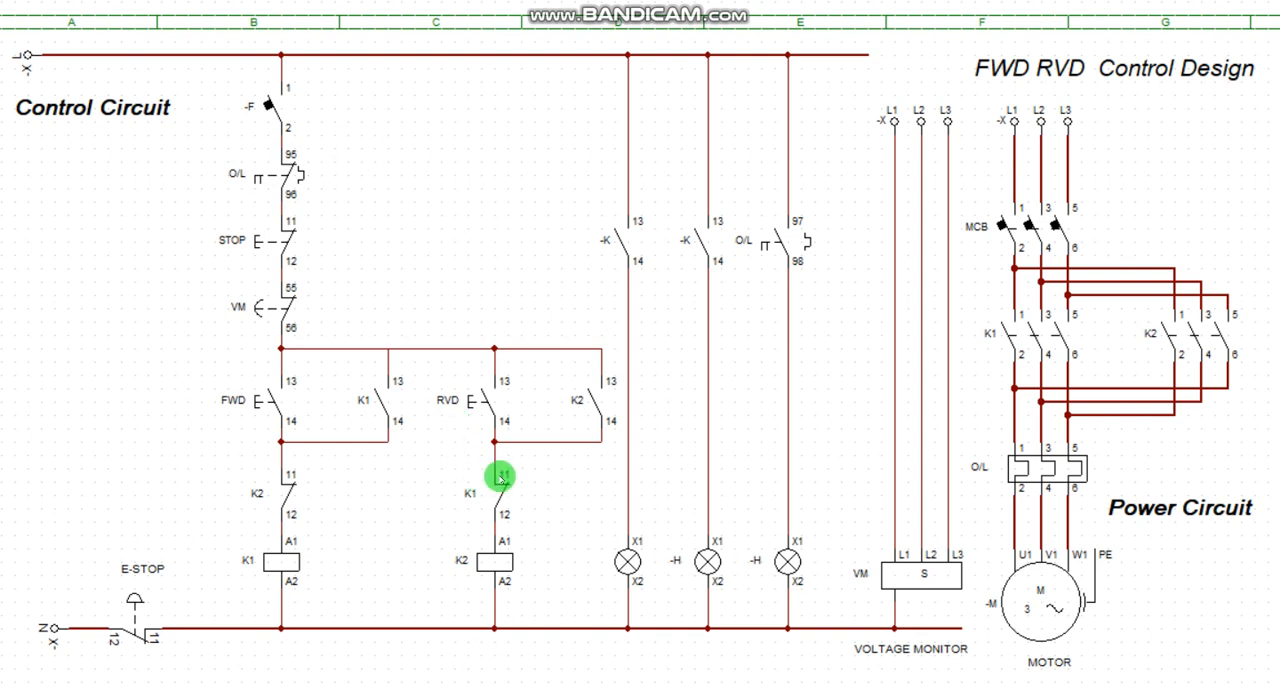
mouse_move(796, 562)
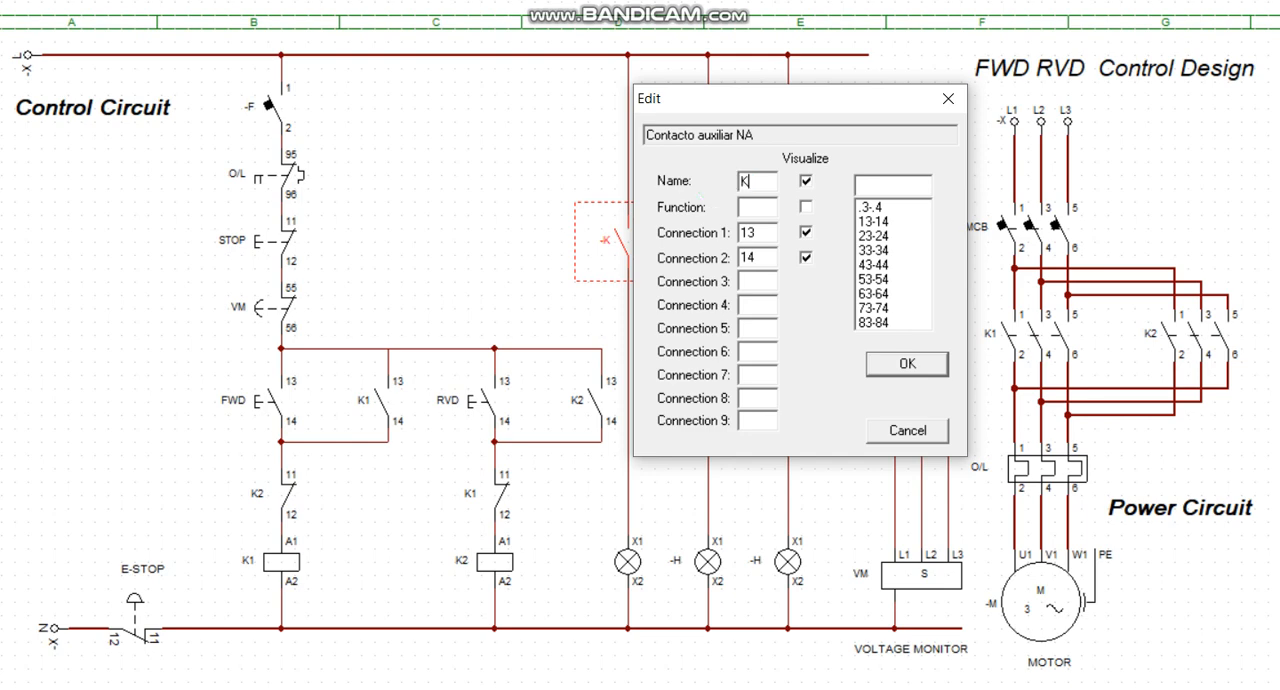
Step: Name the first lamp contact K1 and the second lamp contact K2
left_click(904, 364)
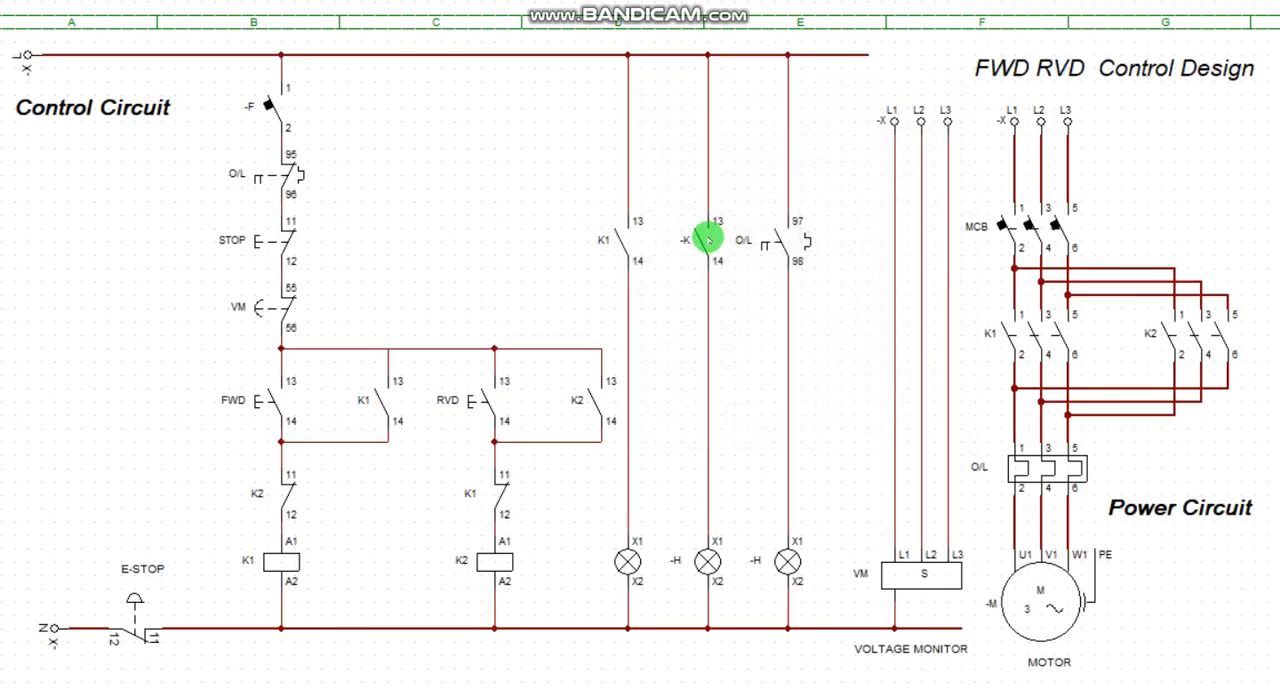
double_click(708, 236)
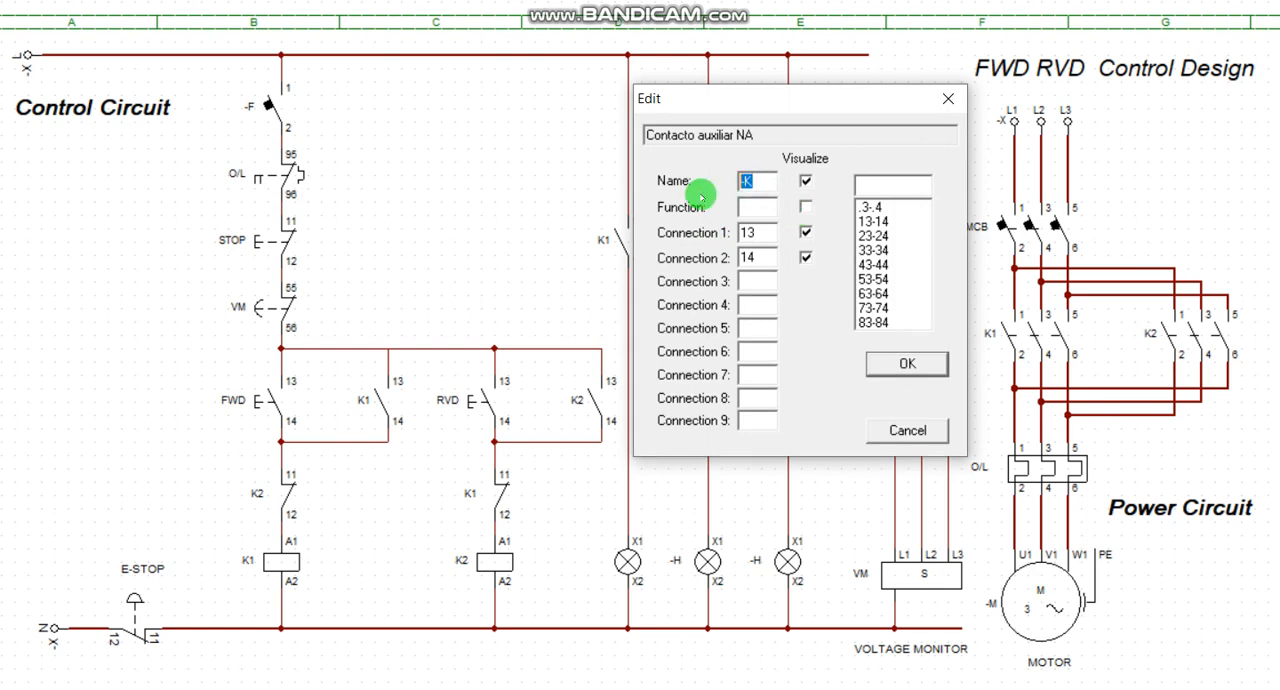
type("2")
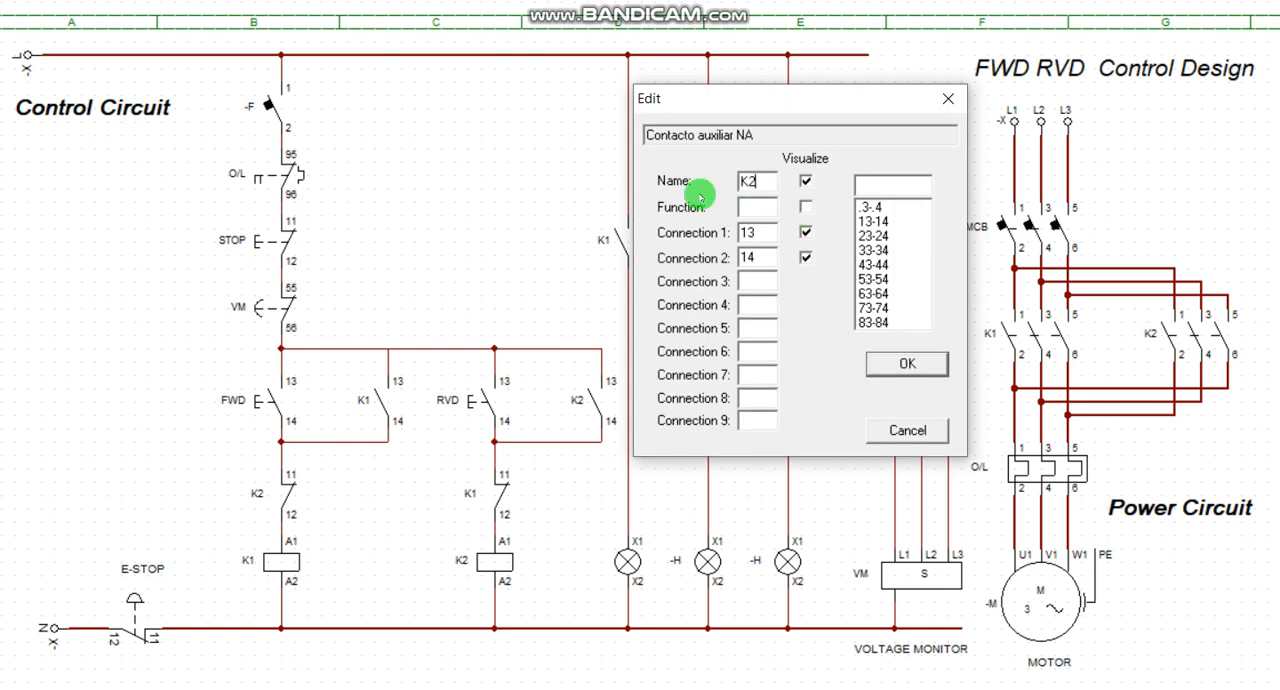
left_click(904, 364)
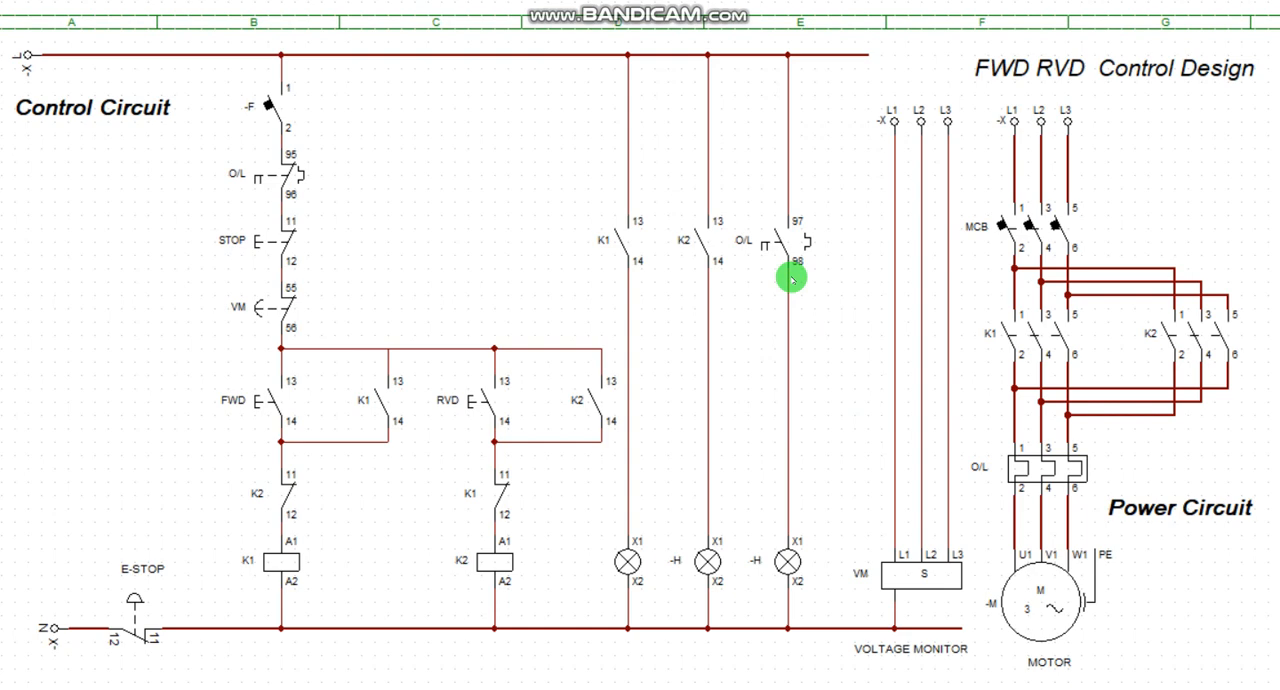
mouse_move(640, 572)
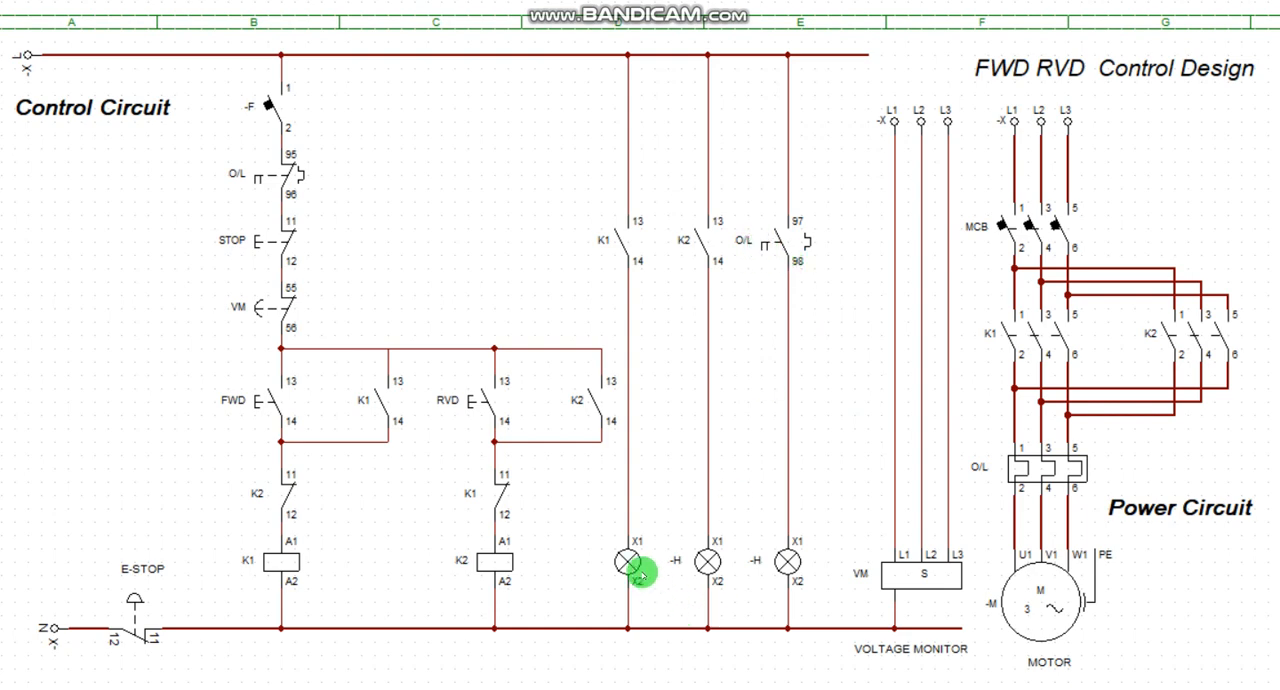
Step: Colour the first indicator lamp green and the second lamp yellow
double_click(630, 560)
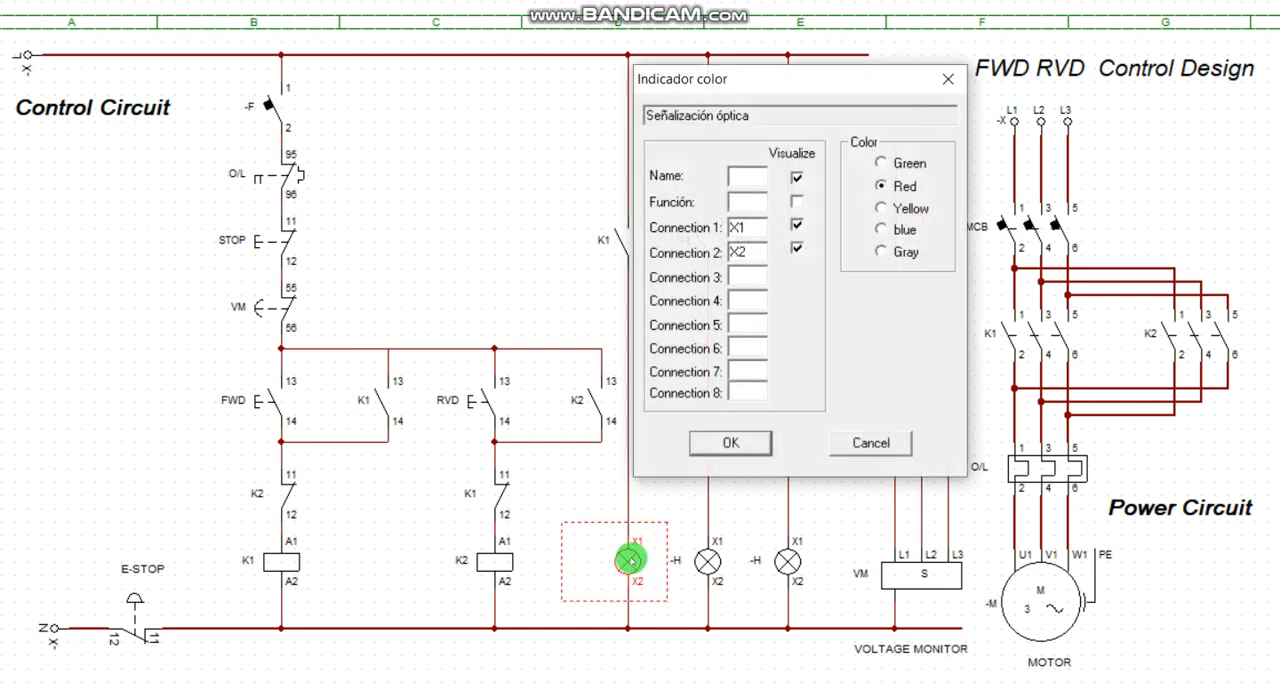
left_click(880, 164)
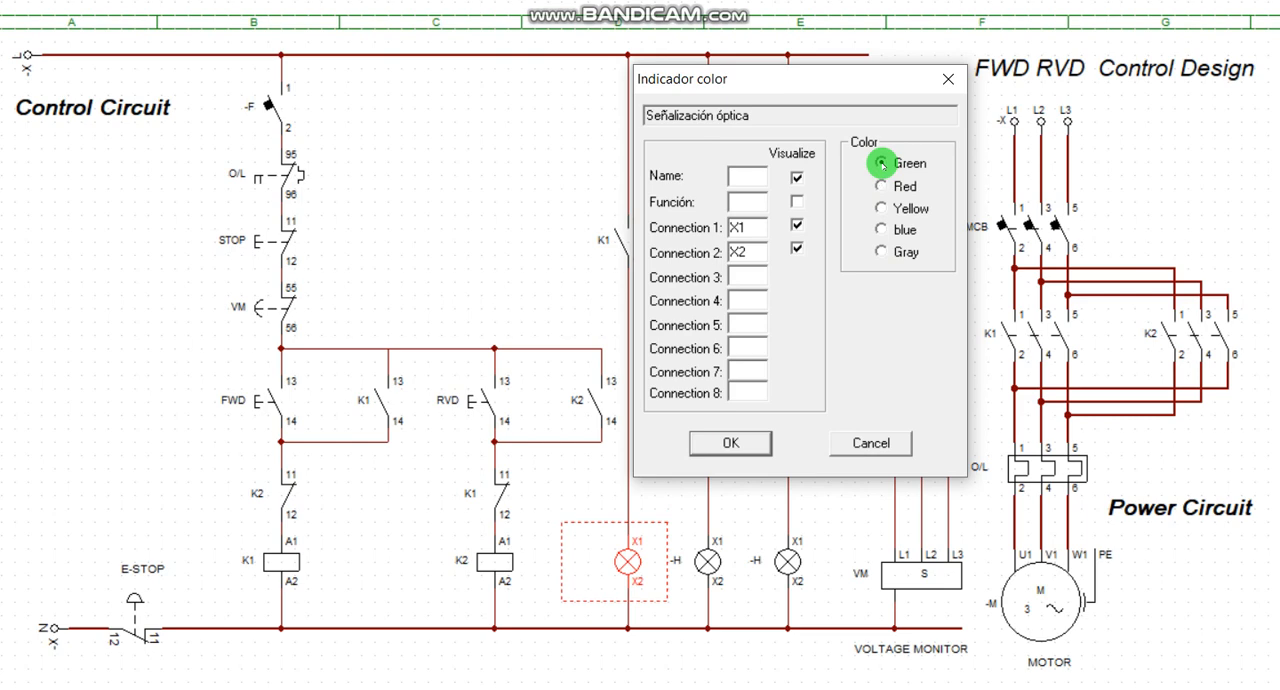
left_click(730, 442)
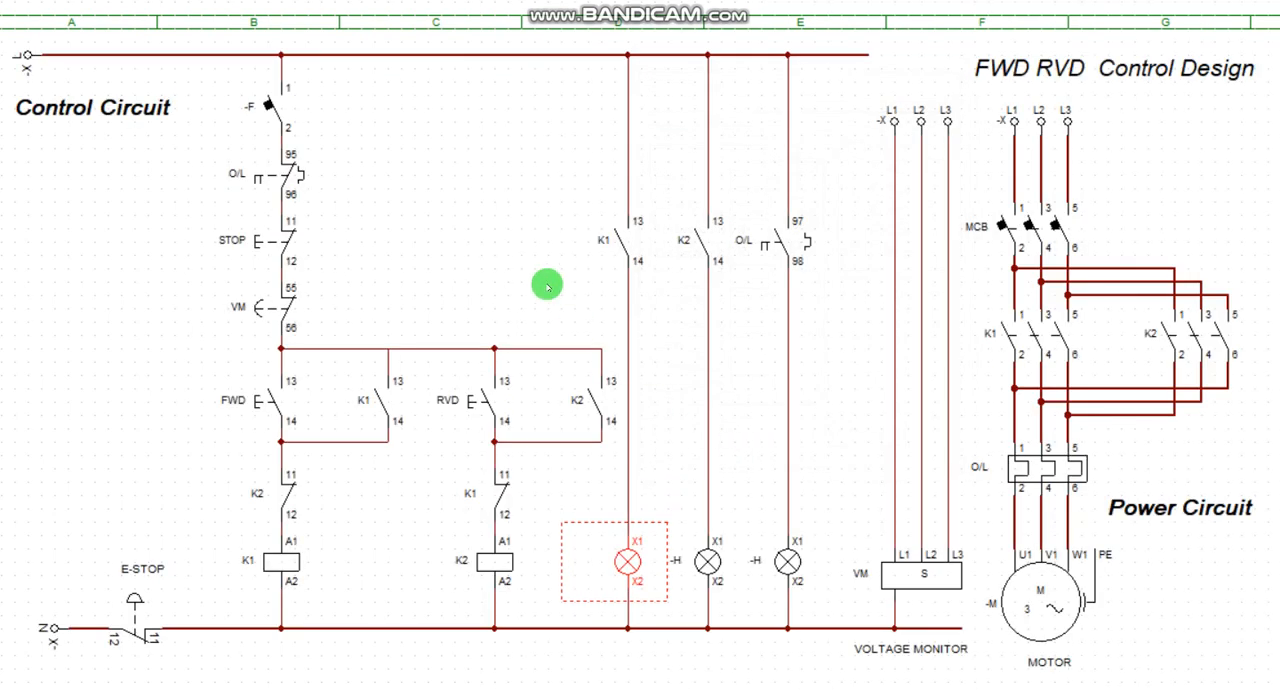
double_click(624, 560)
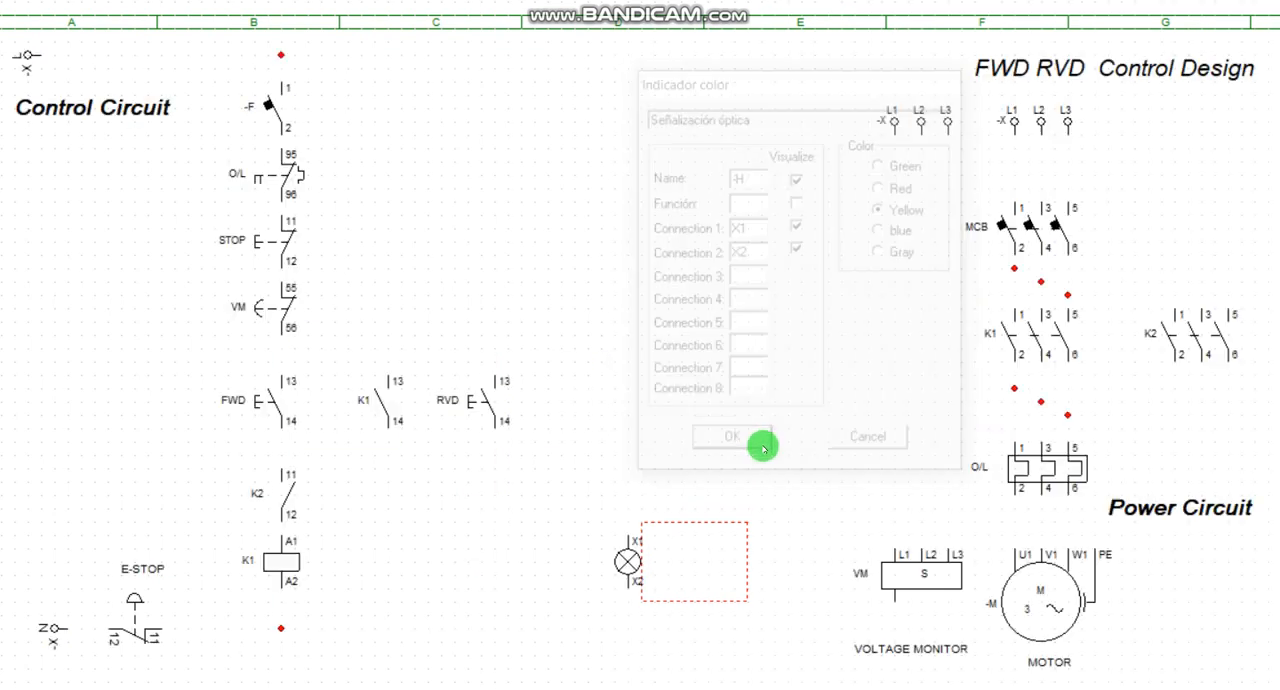
left_click(726, 436)
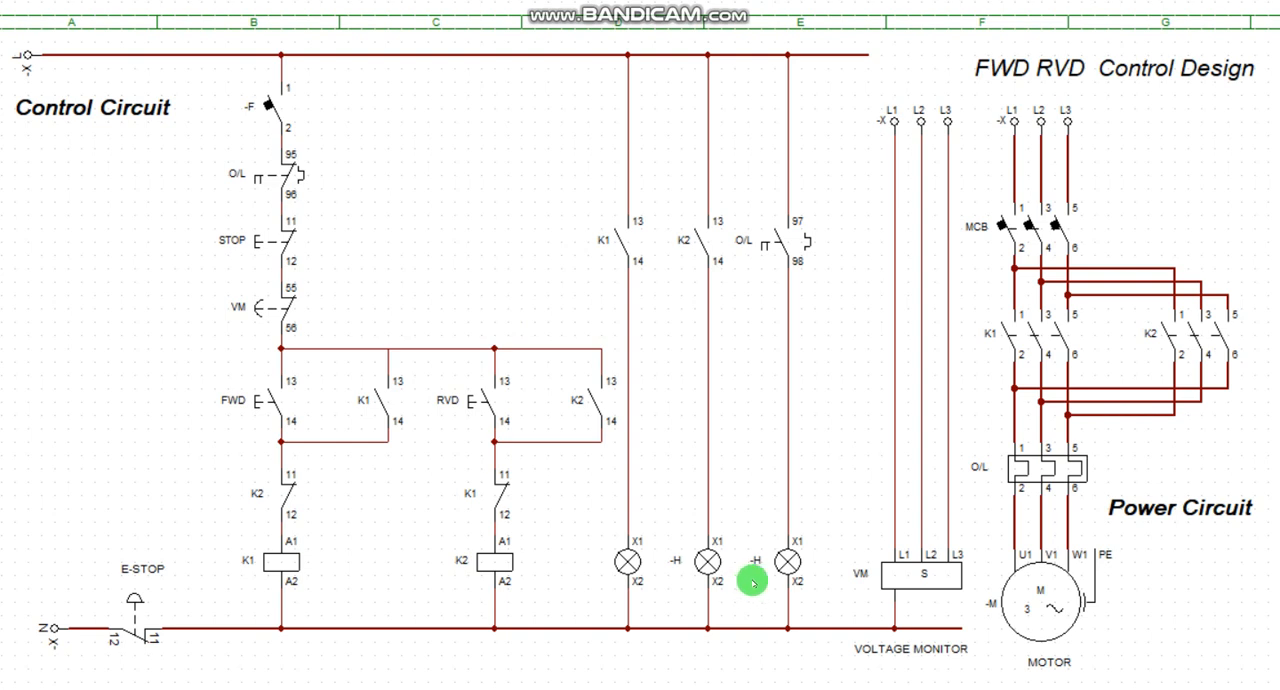
mouse_move(658, 308)
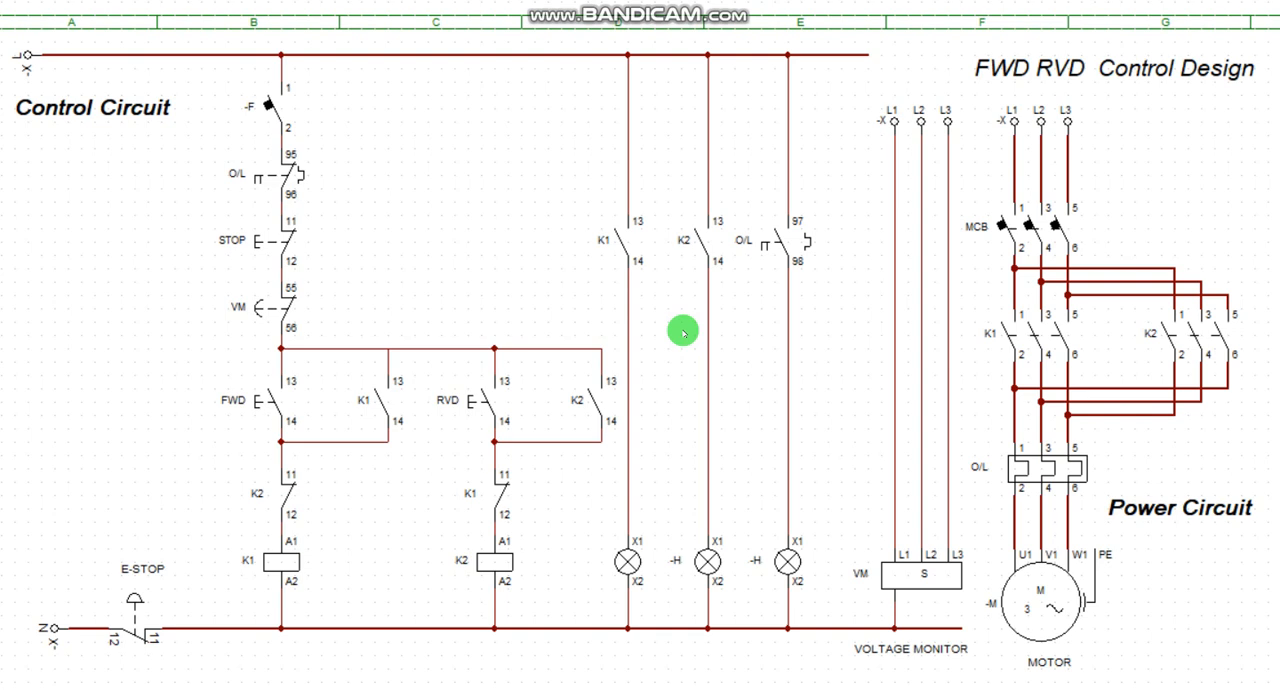
mouse_move(646, 374)
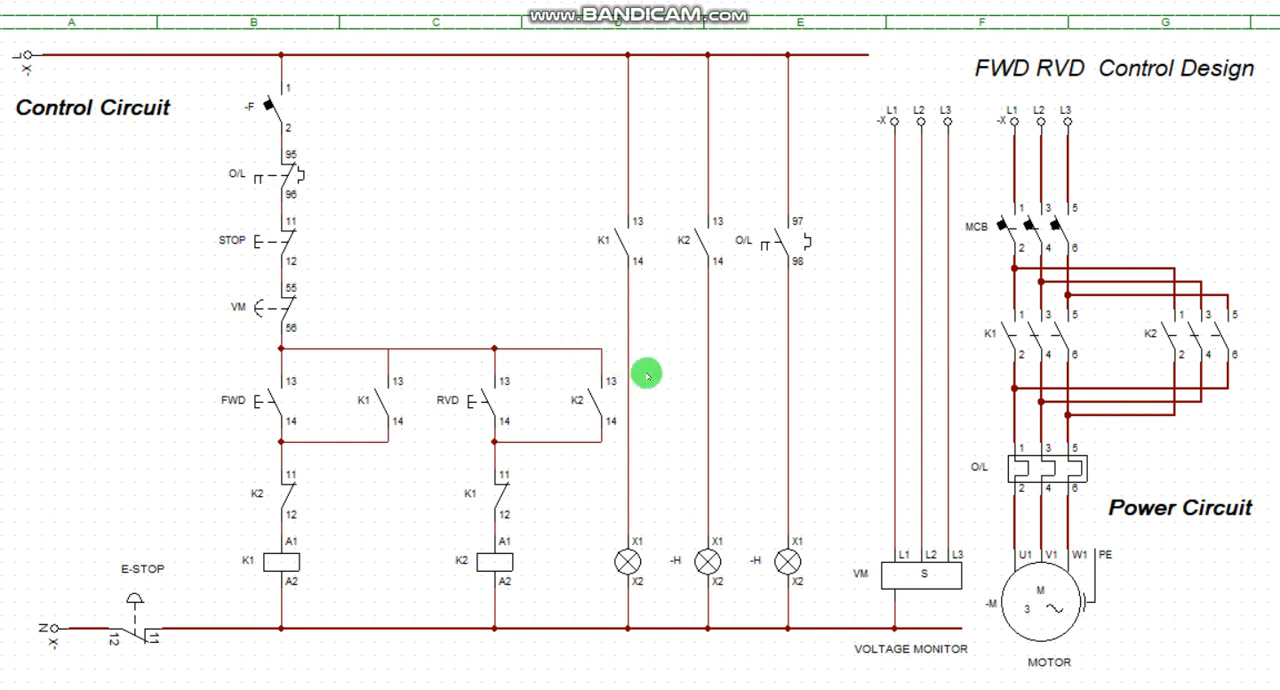
mouse_move(676, 356)
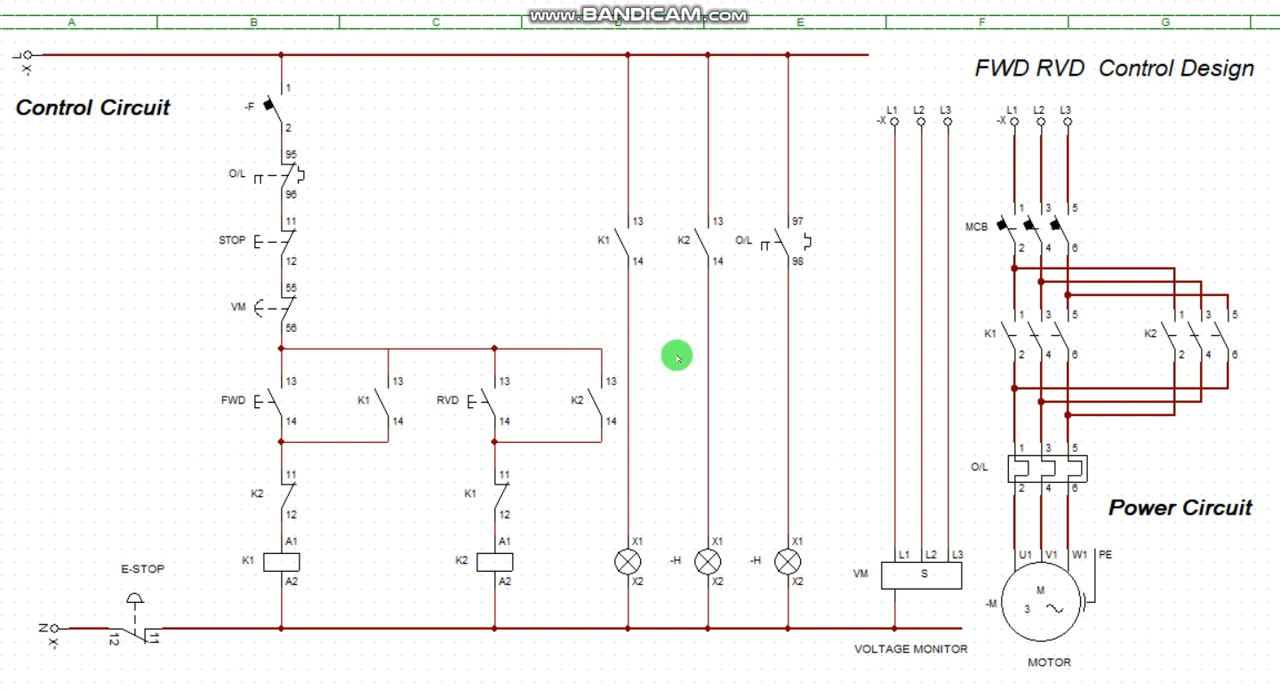
mouse_move(418, 328)
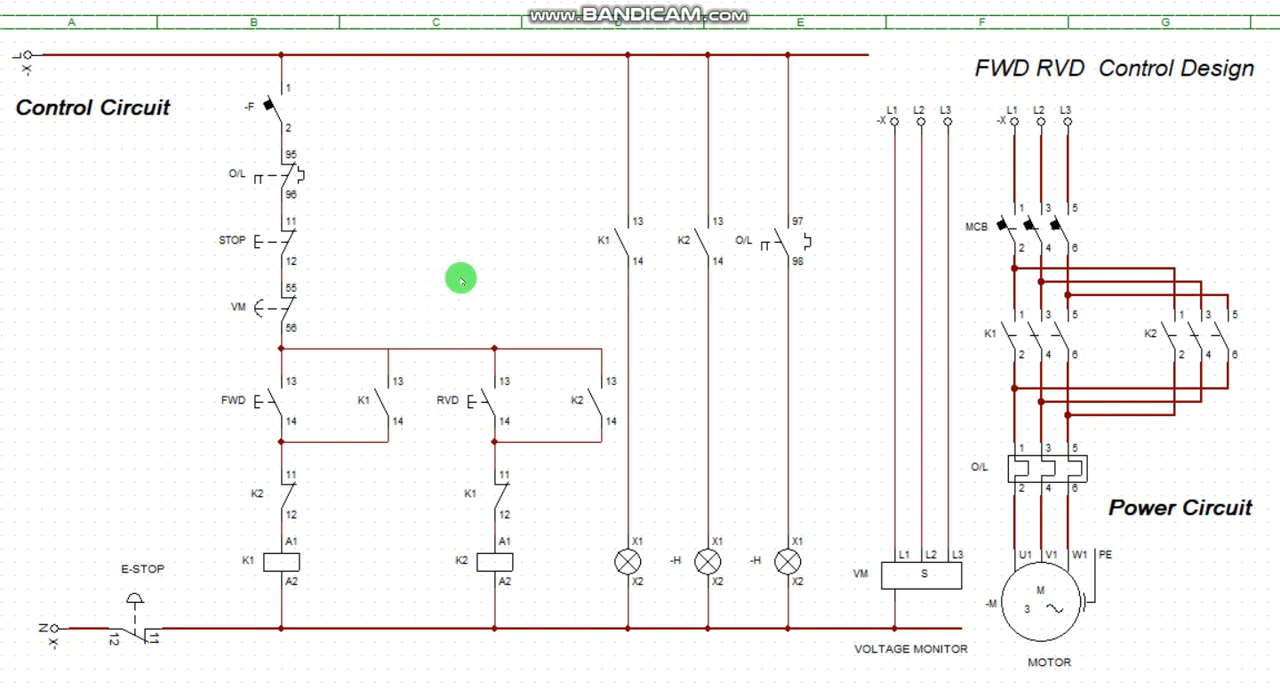
mouse_move(396, 206)
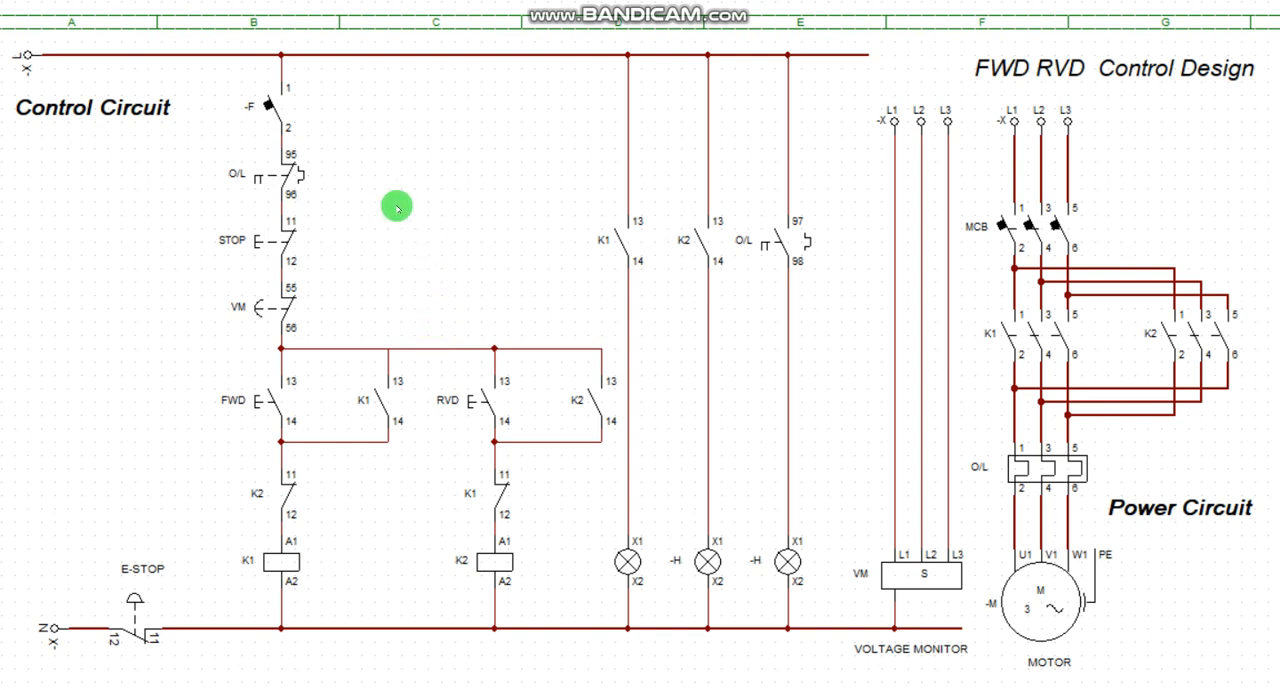
mouse_move(732, 352)
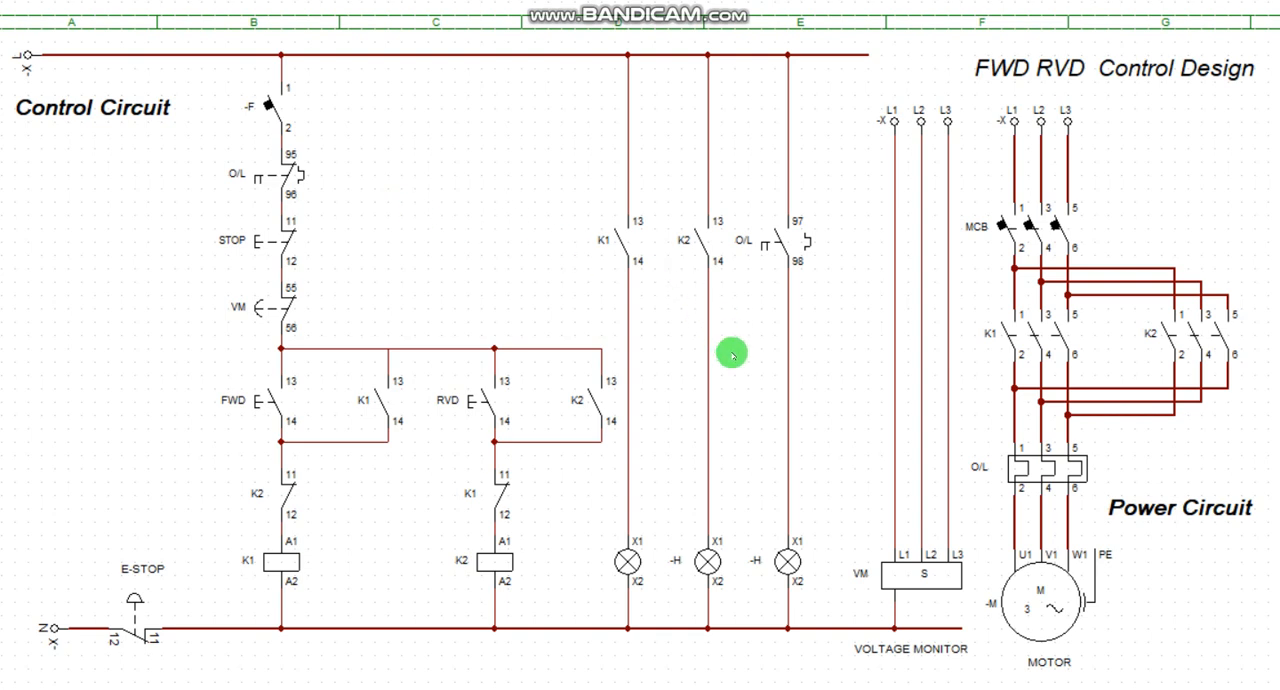
mouse_move(488, 392)
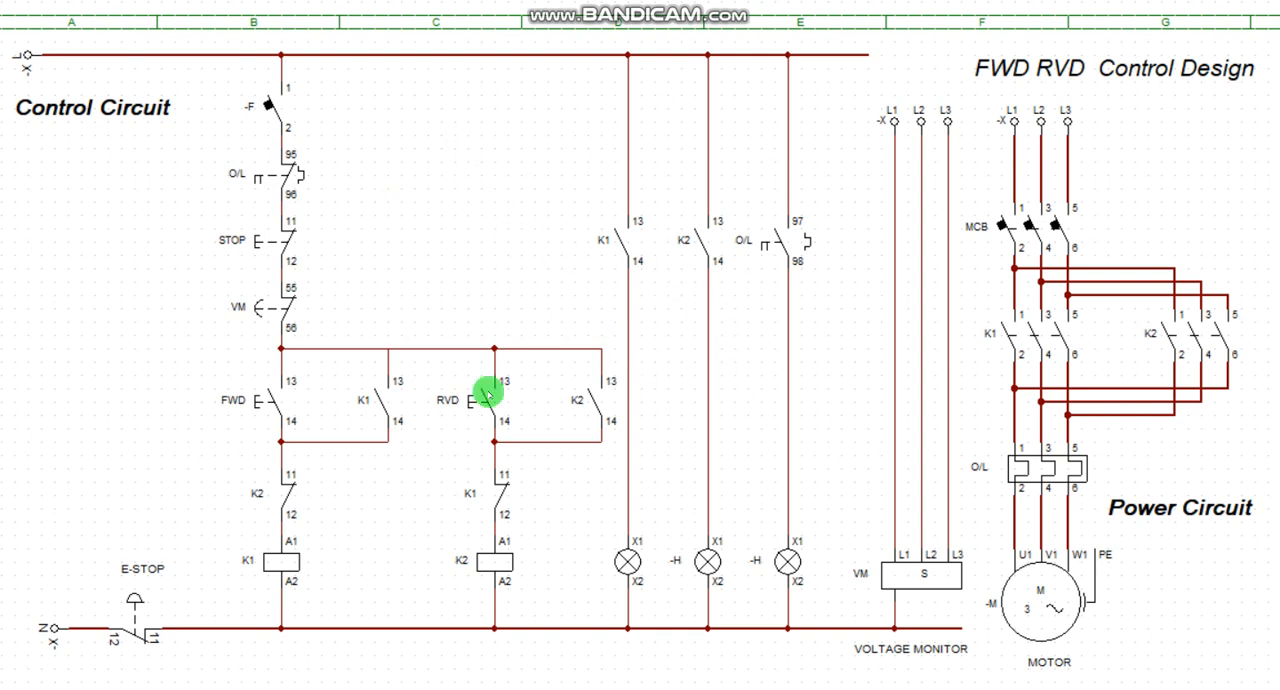
mouse_move(720, 356)
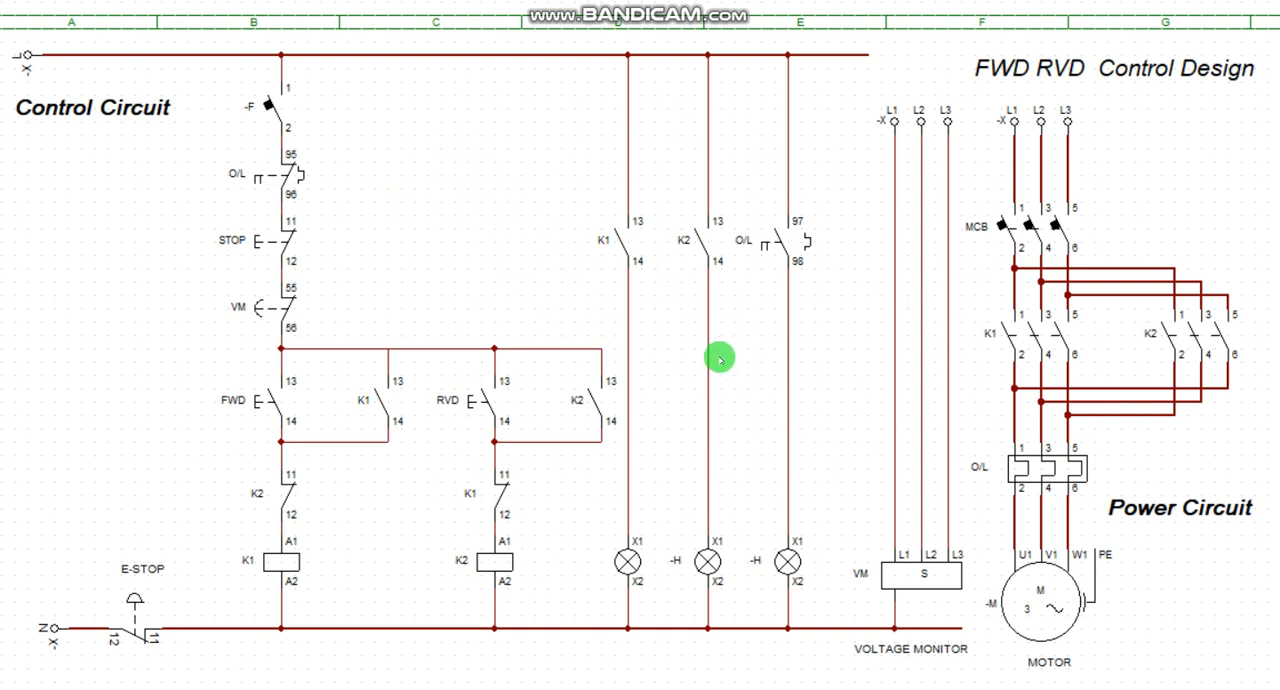
mouse_move(464, 76)
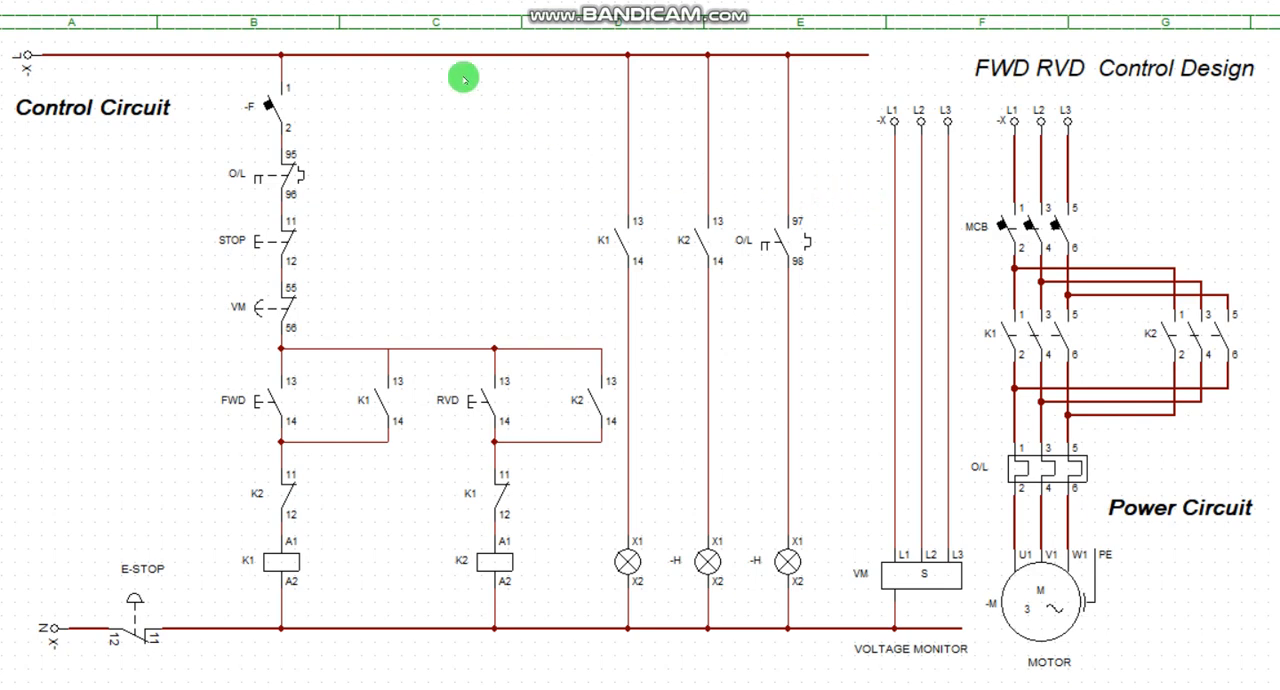
mouse_move(464, 78)
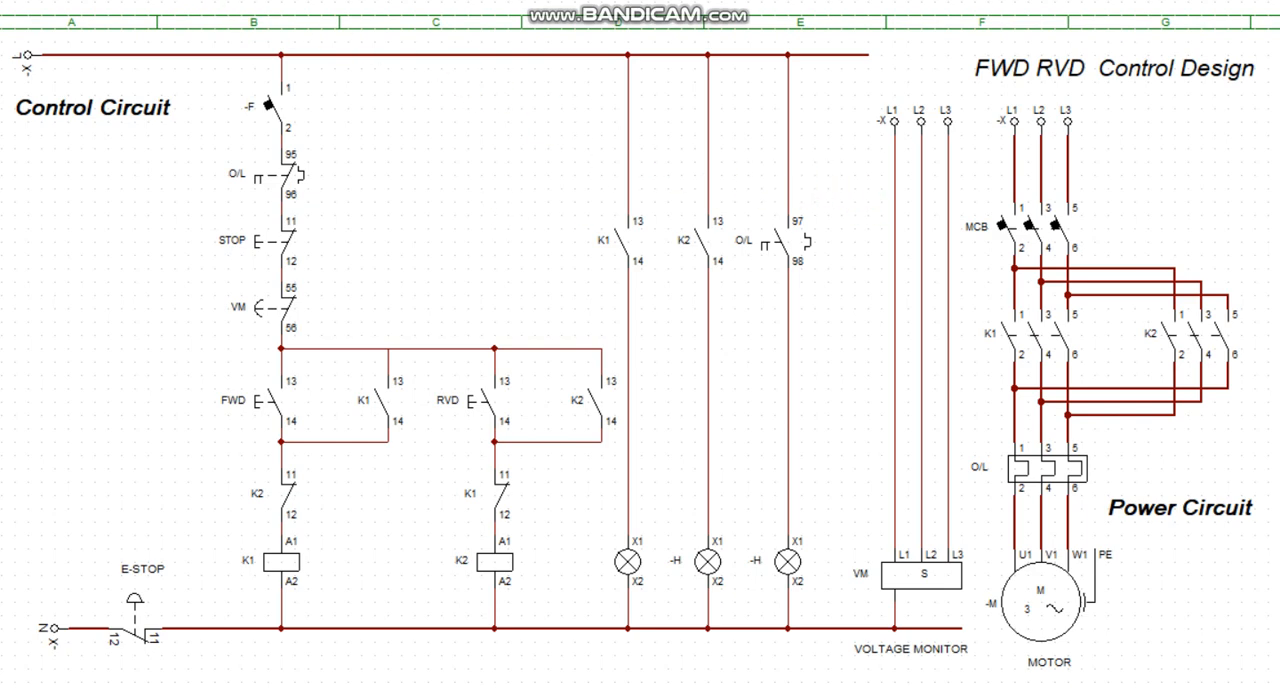